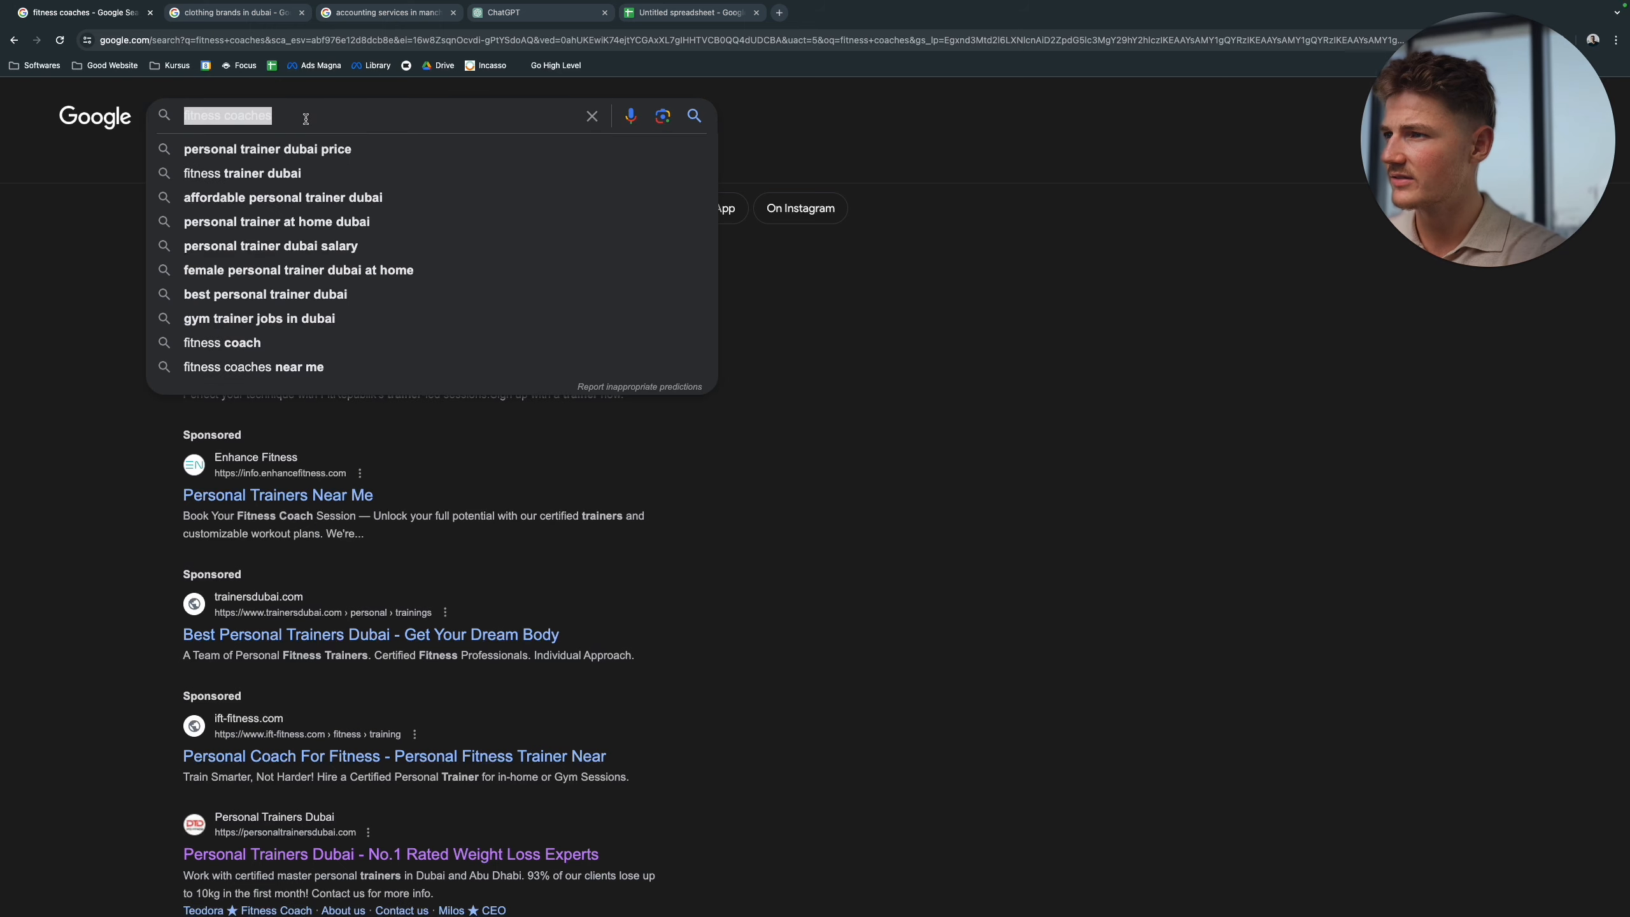
Step: Review the fitness coaches results page top to bottom so its listings can be selected for copying
click(235, 13)
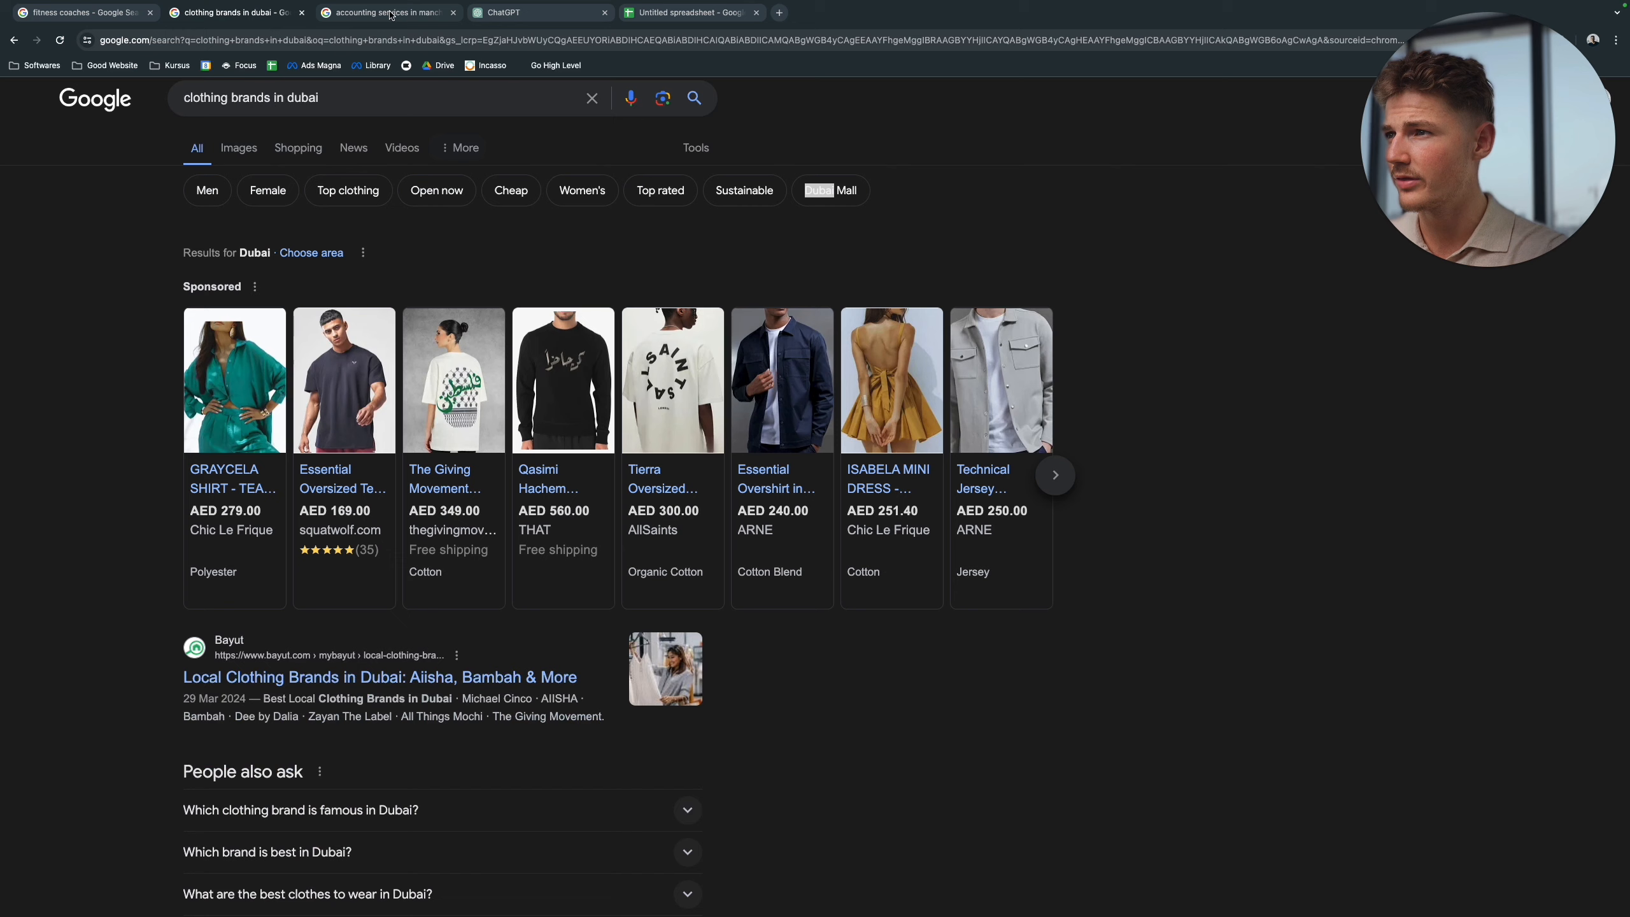
click(384, 12)
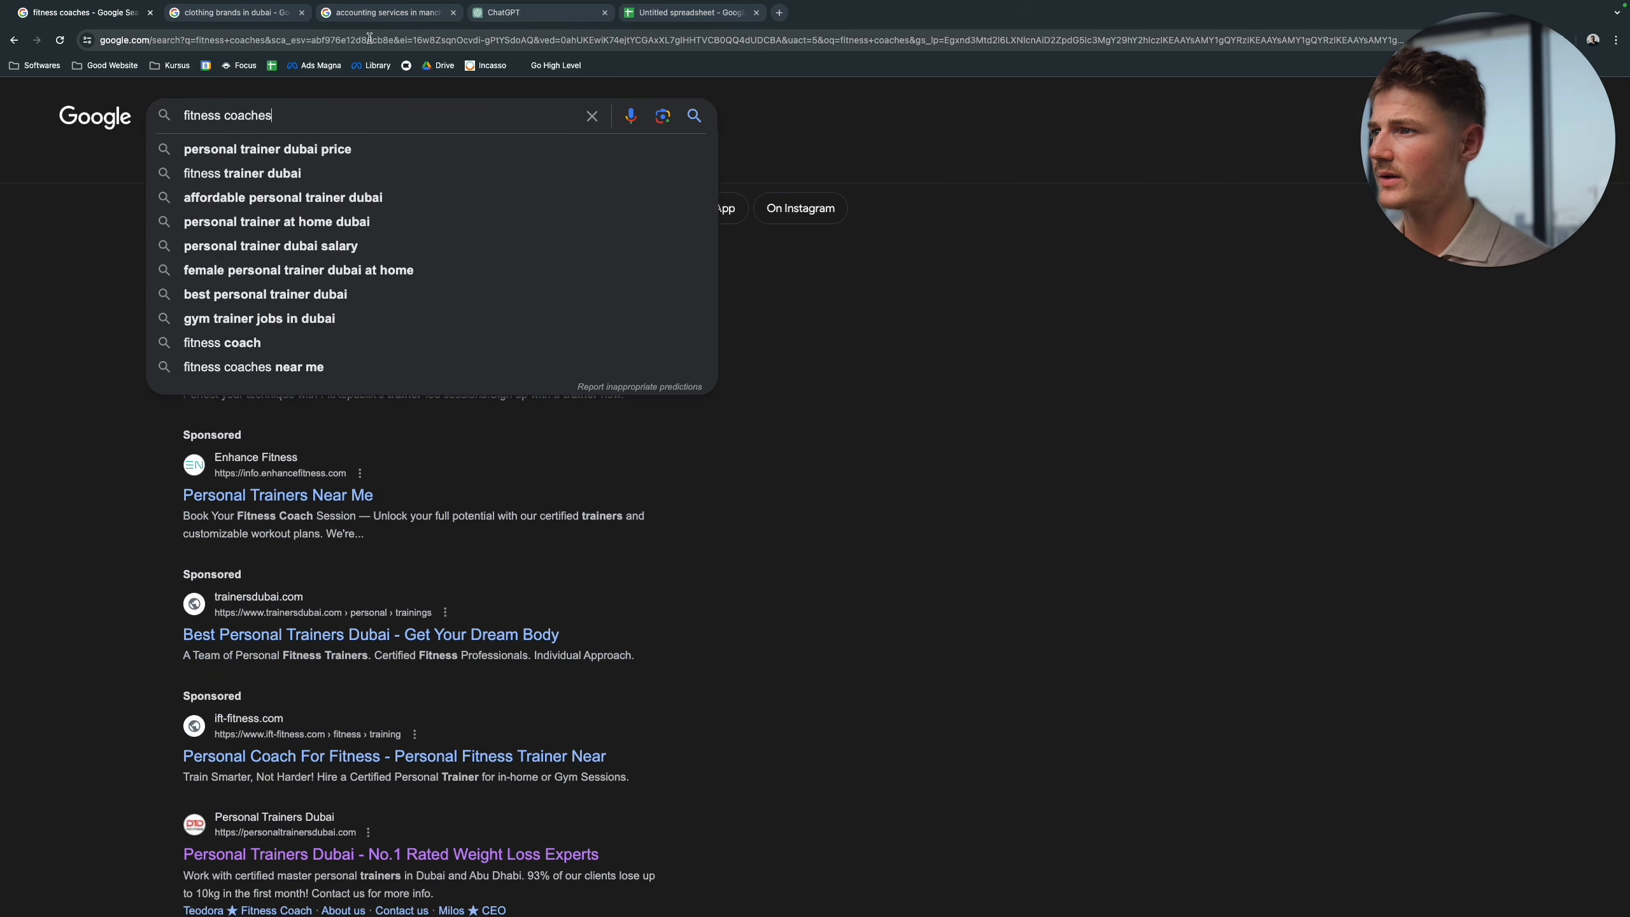
key(Return)
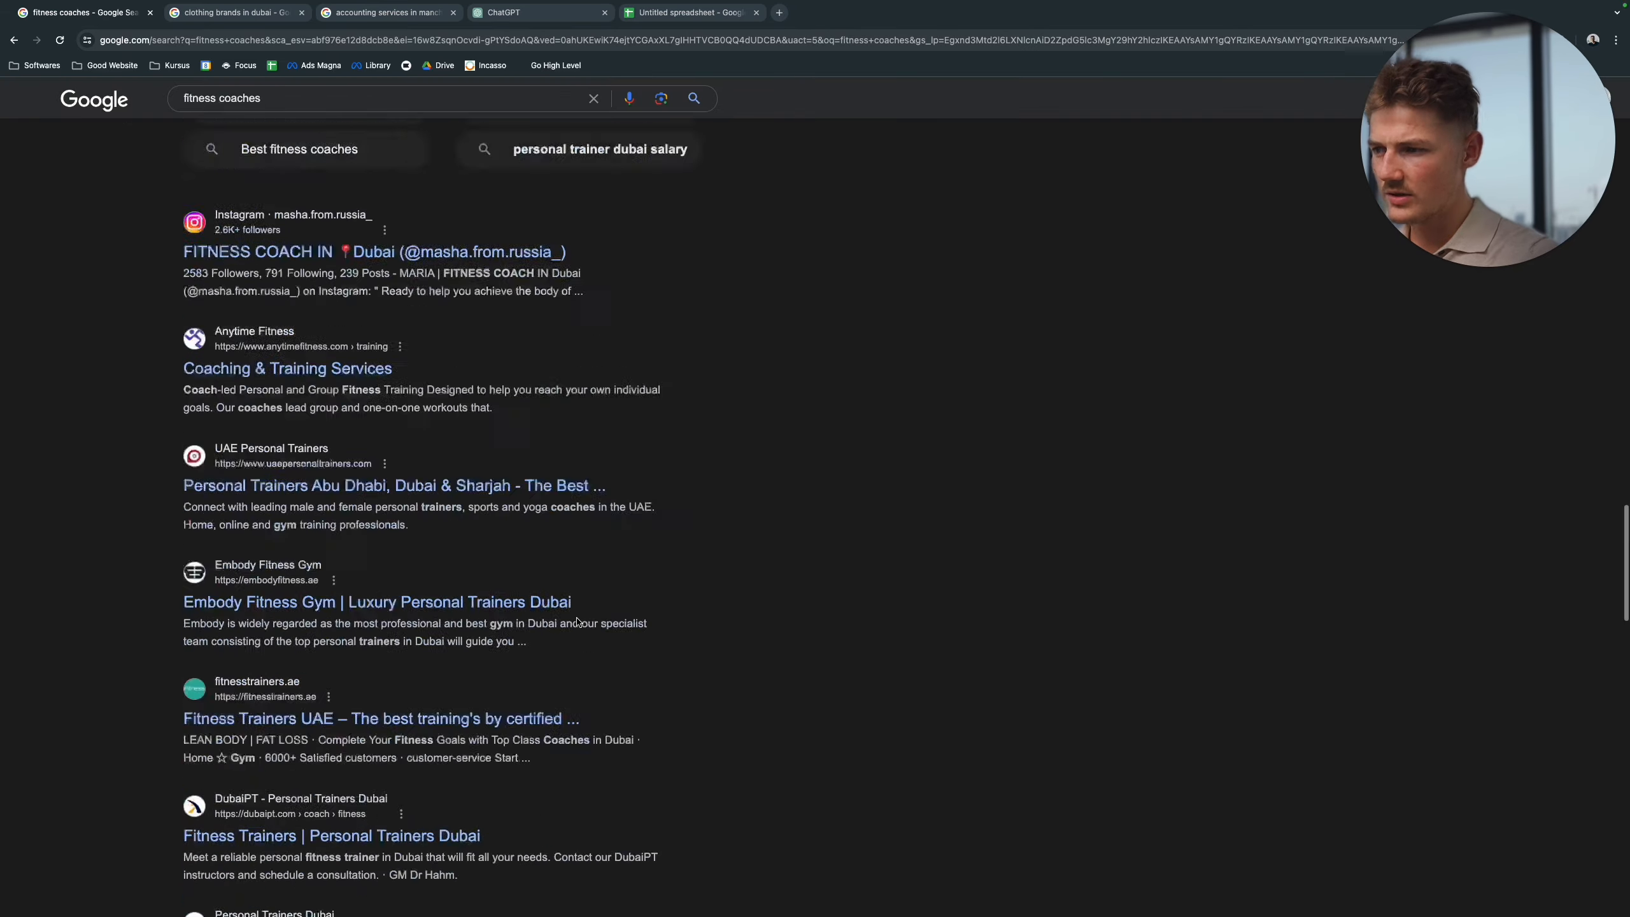
scroll(down, 3)
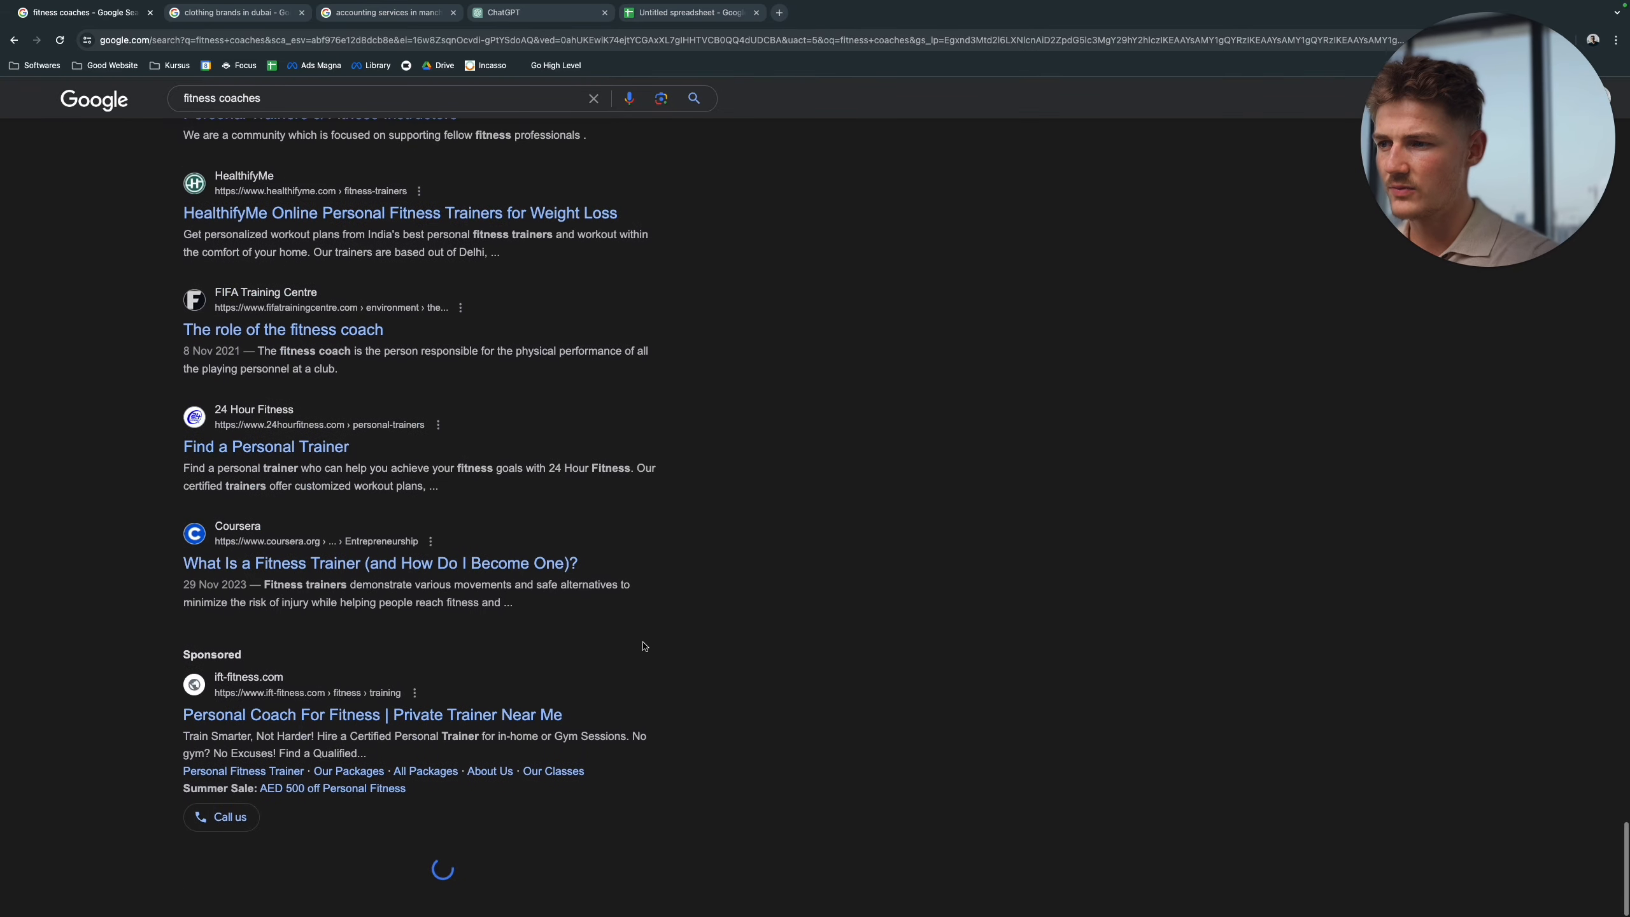
scroll(down, 3)
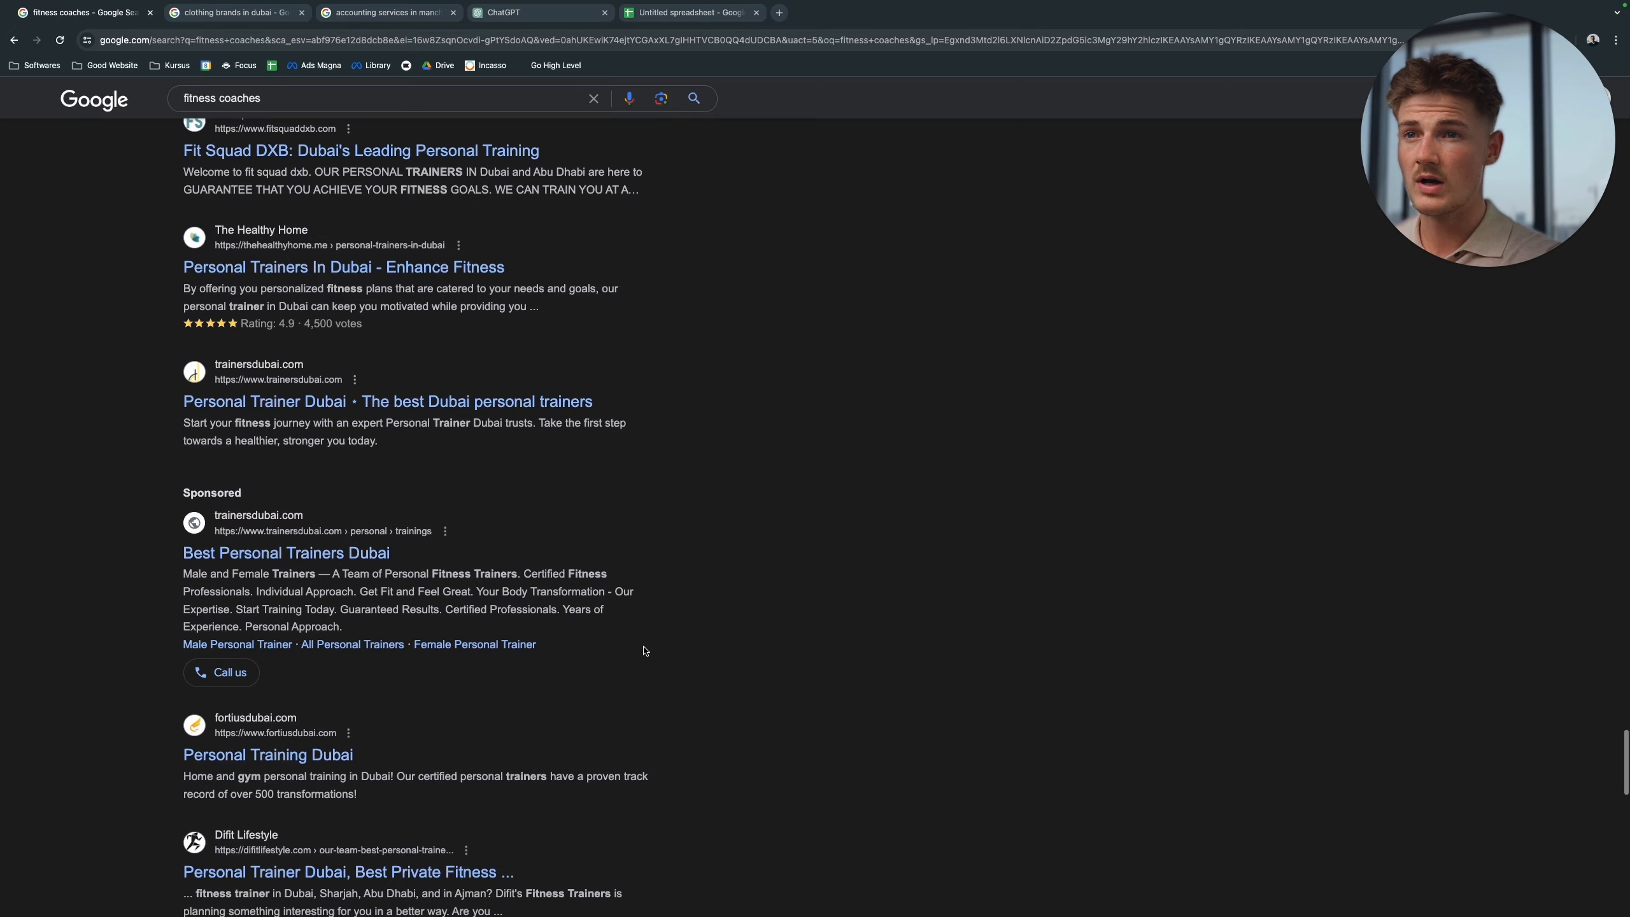
scroll(down, 3)
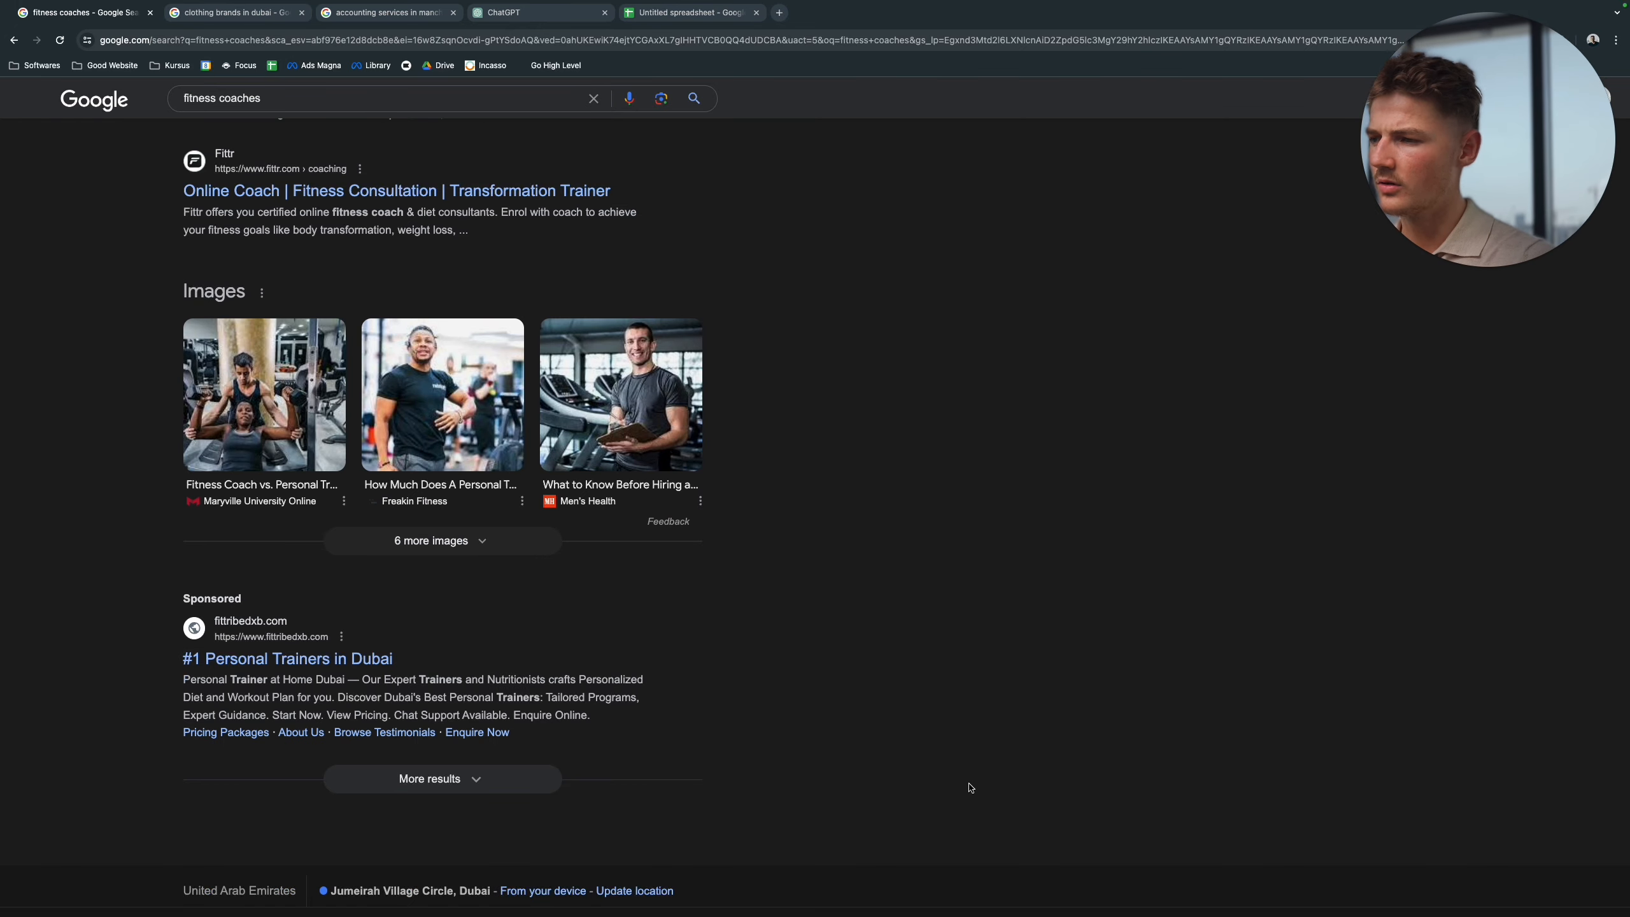
scroll(up, 3)
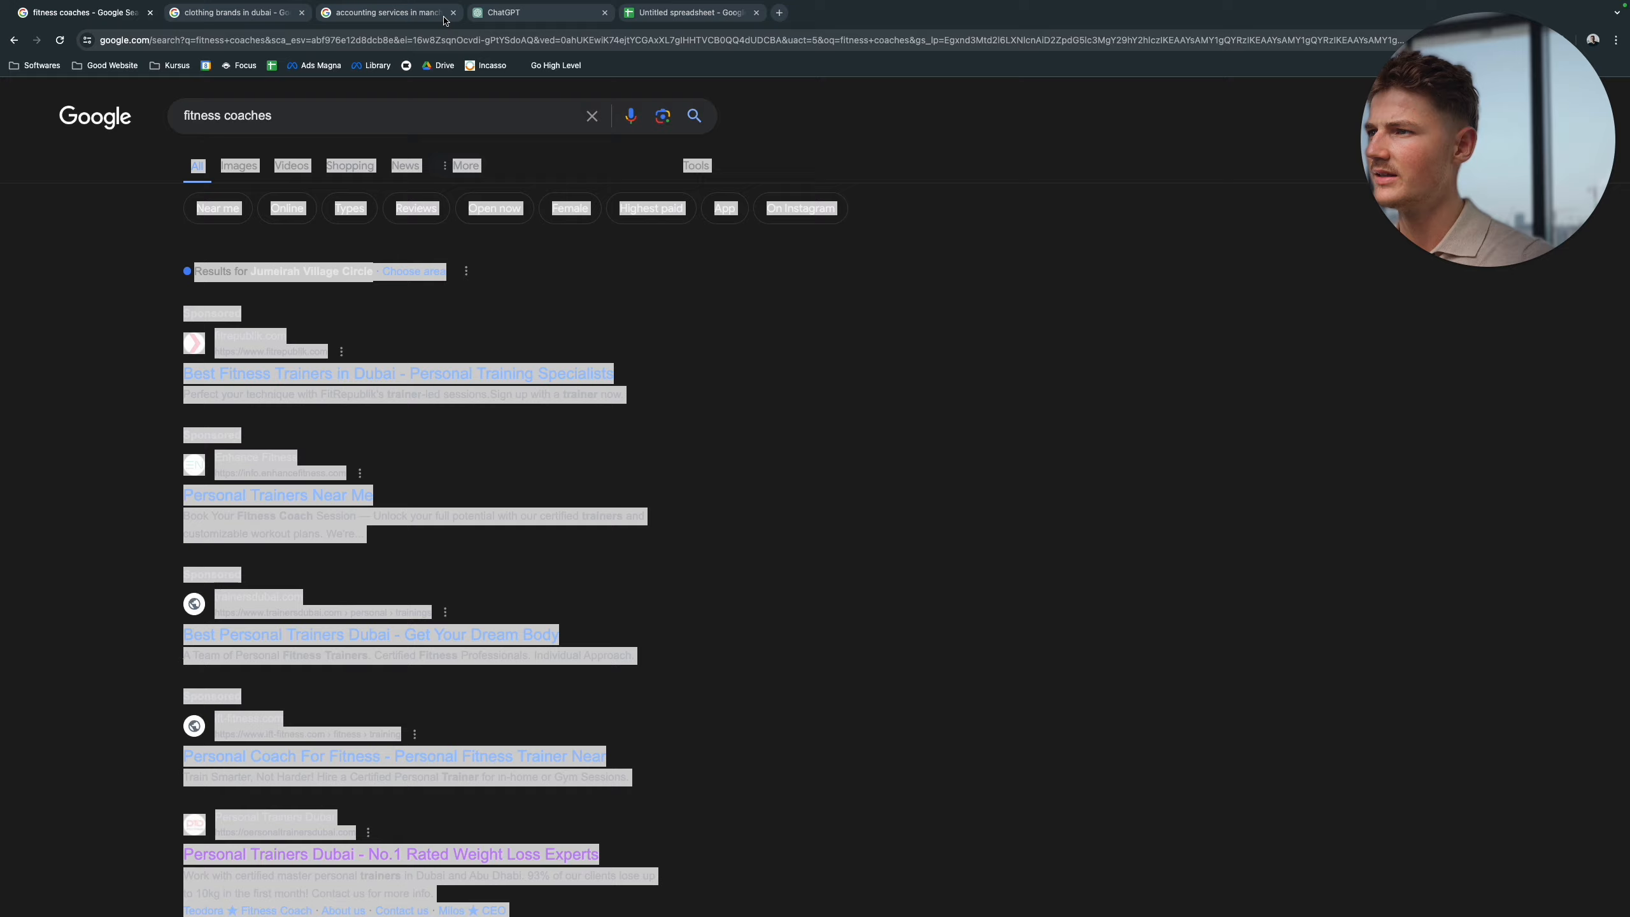
Step: Send the pasted fitness coach results to ChatGPT with the names, emails, phones and opening-lines table request
click(540, 12)
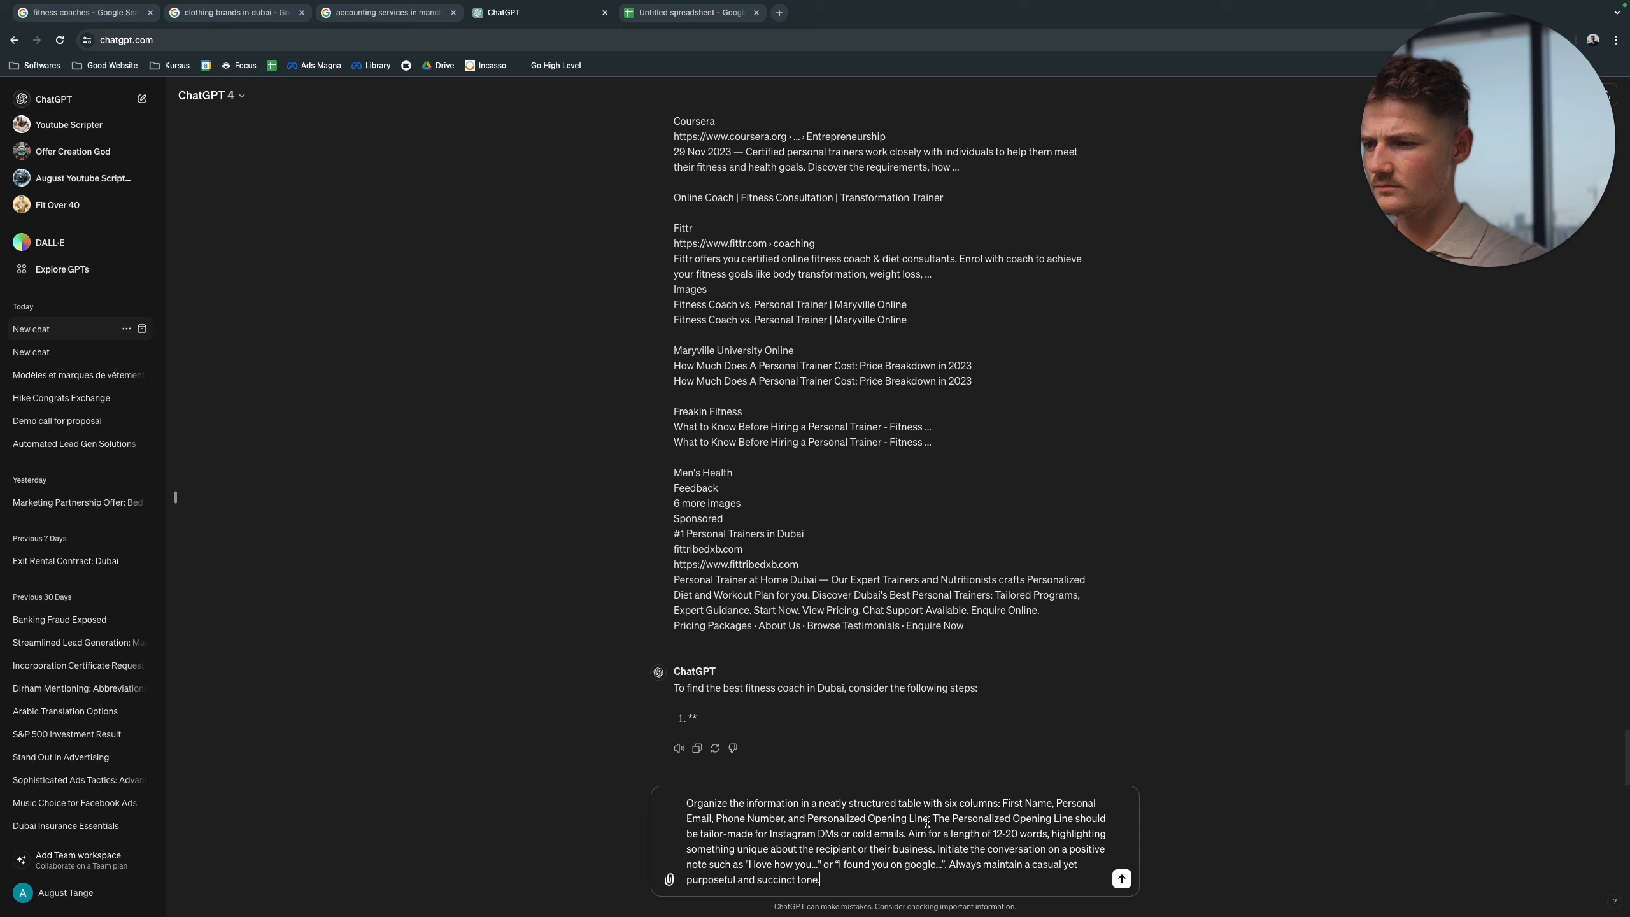
click(1121, 878)
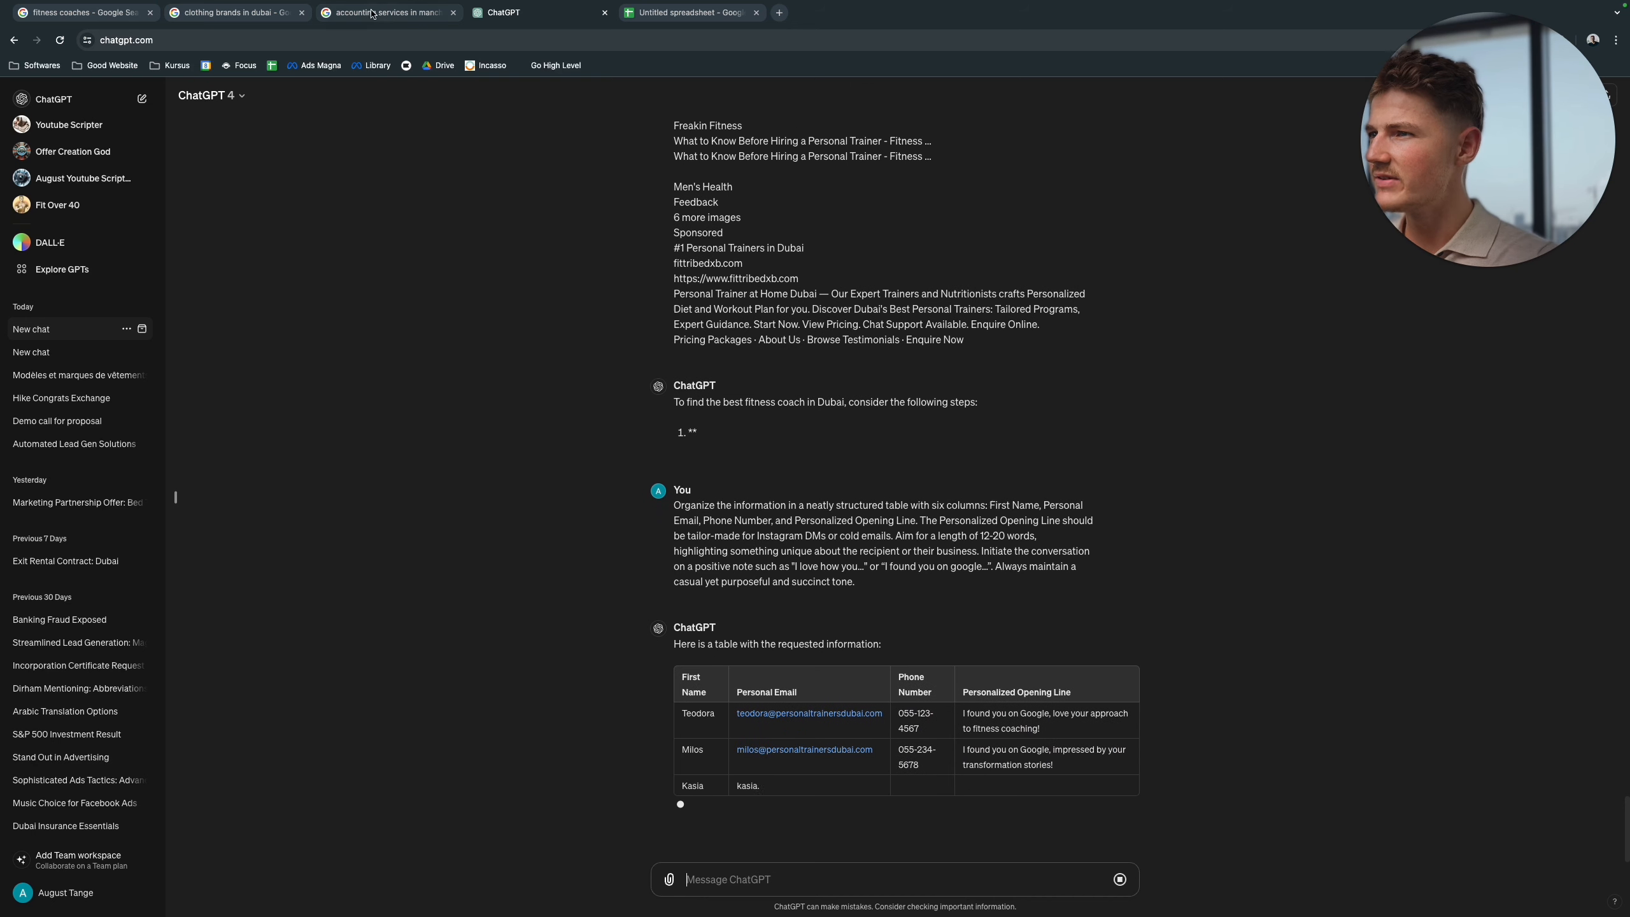
click(78, 12)
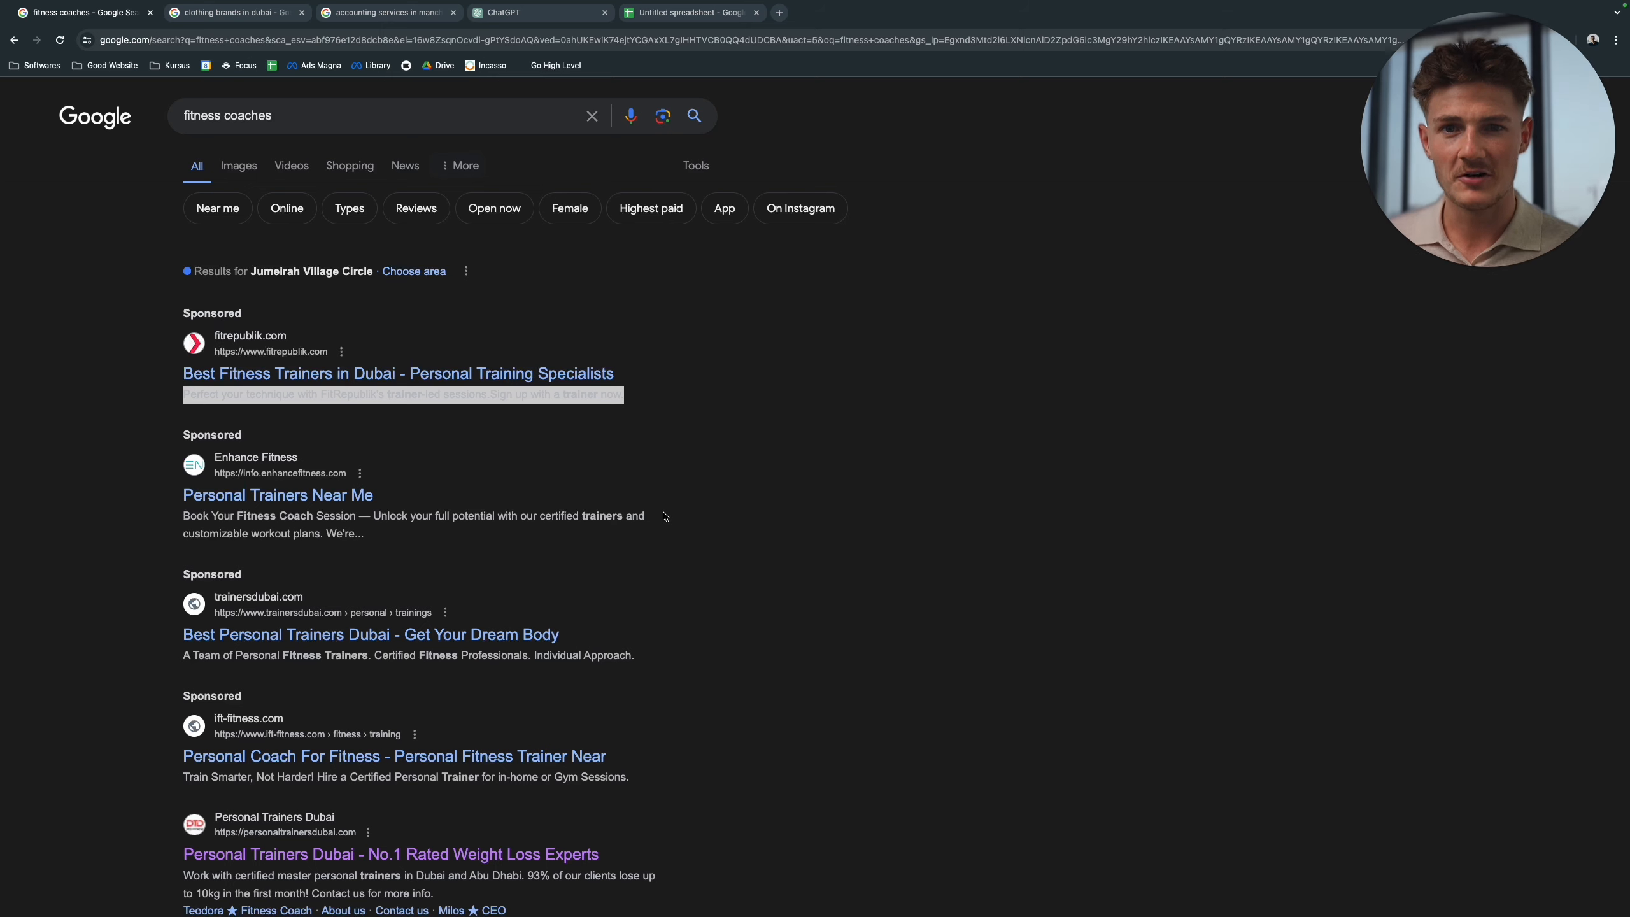
Step: Copy ChatGPT's six-coach lead table and paste it into A1 of the blank Google Sheet
click(534, 13)
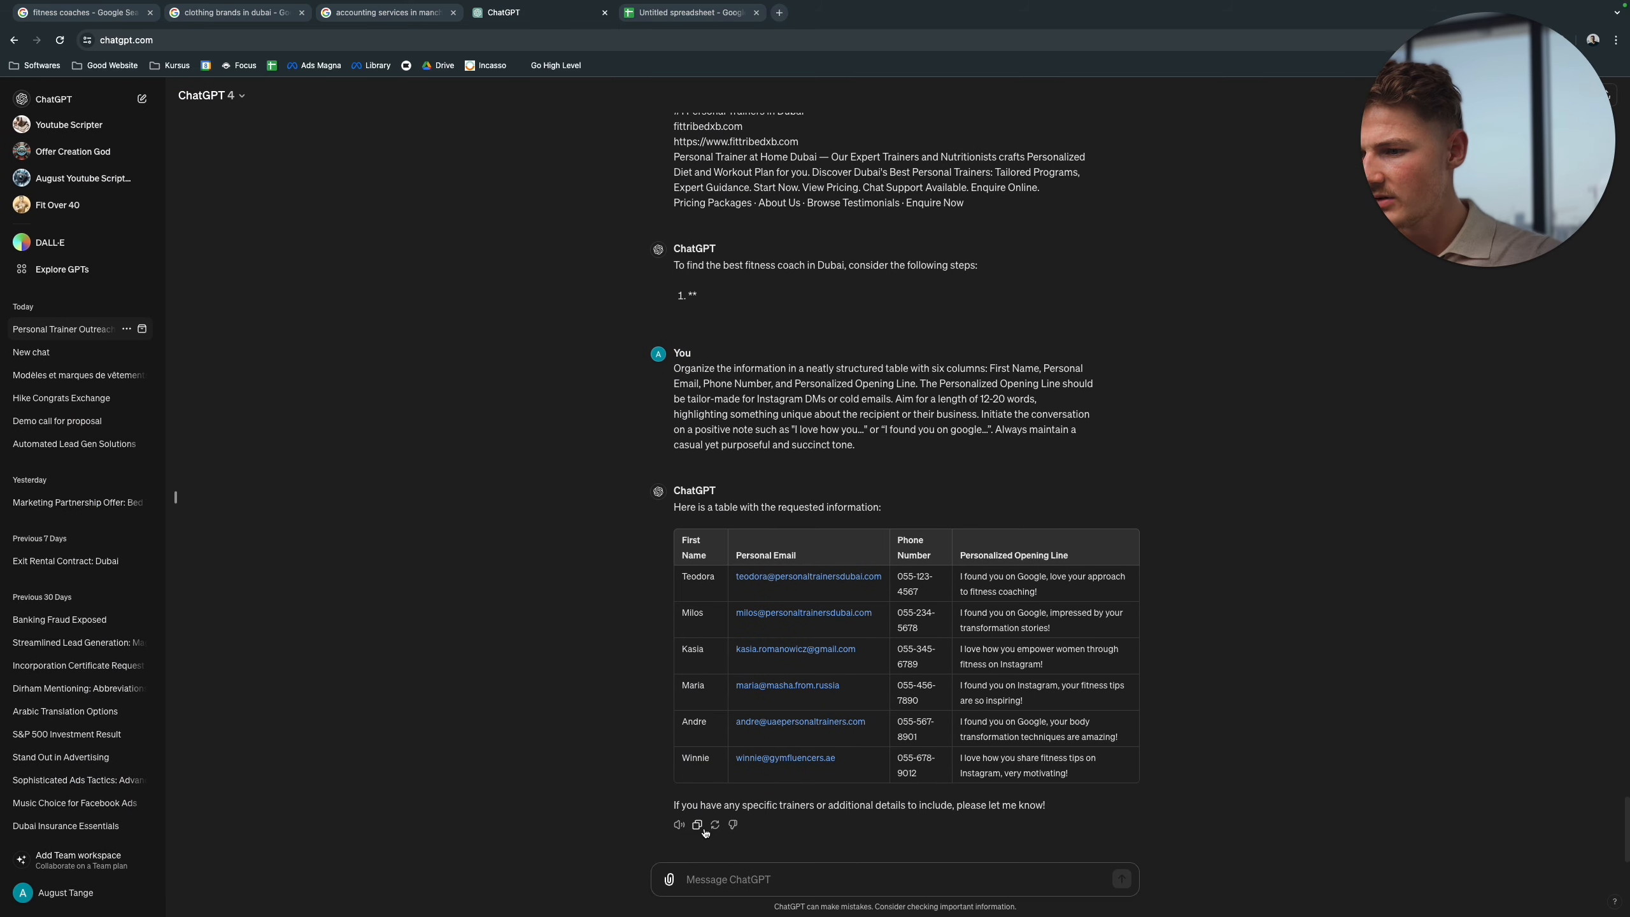
click(689, 13)
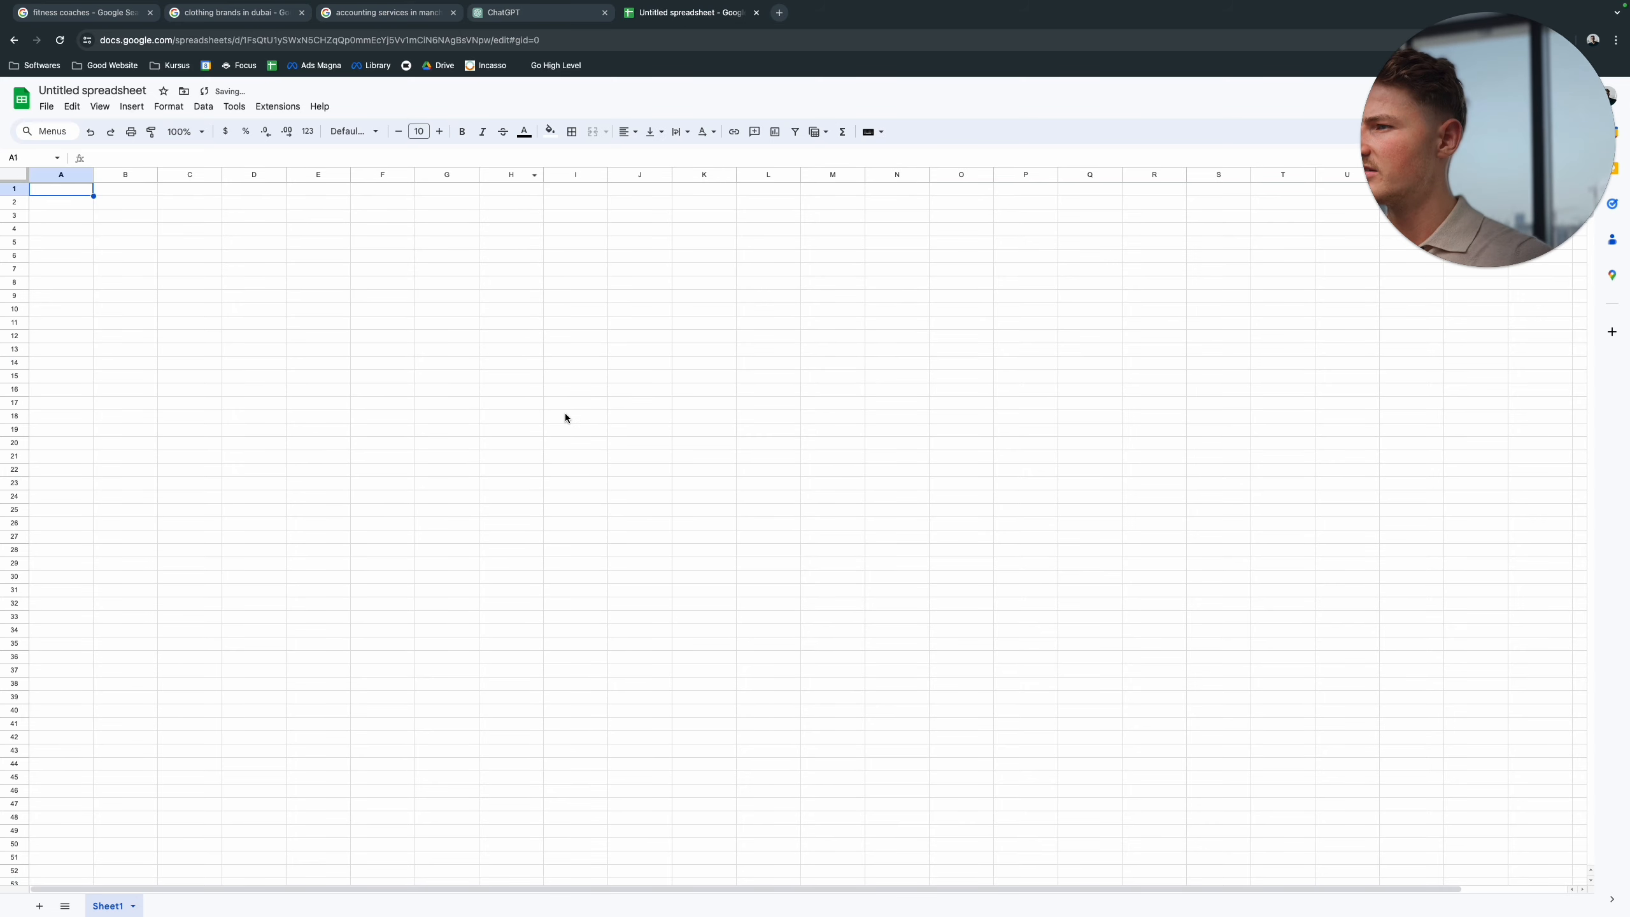
key(ctrl+v)
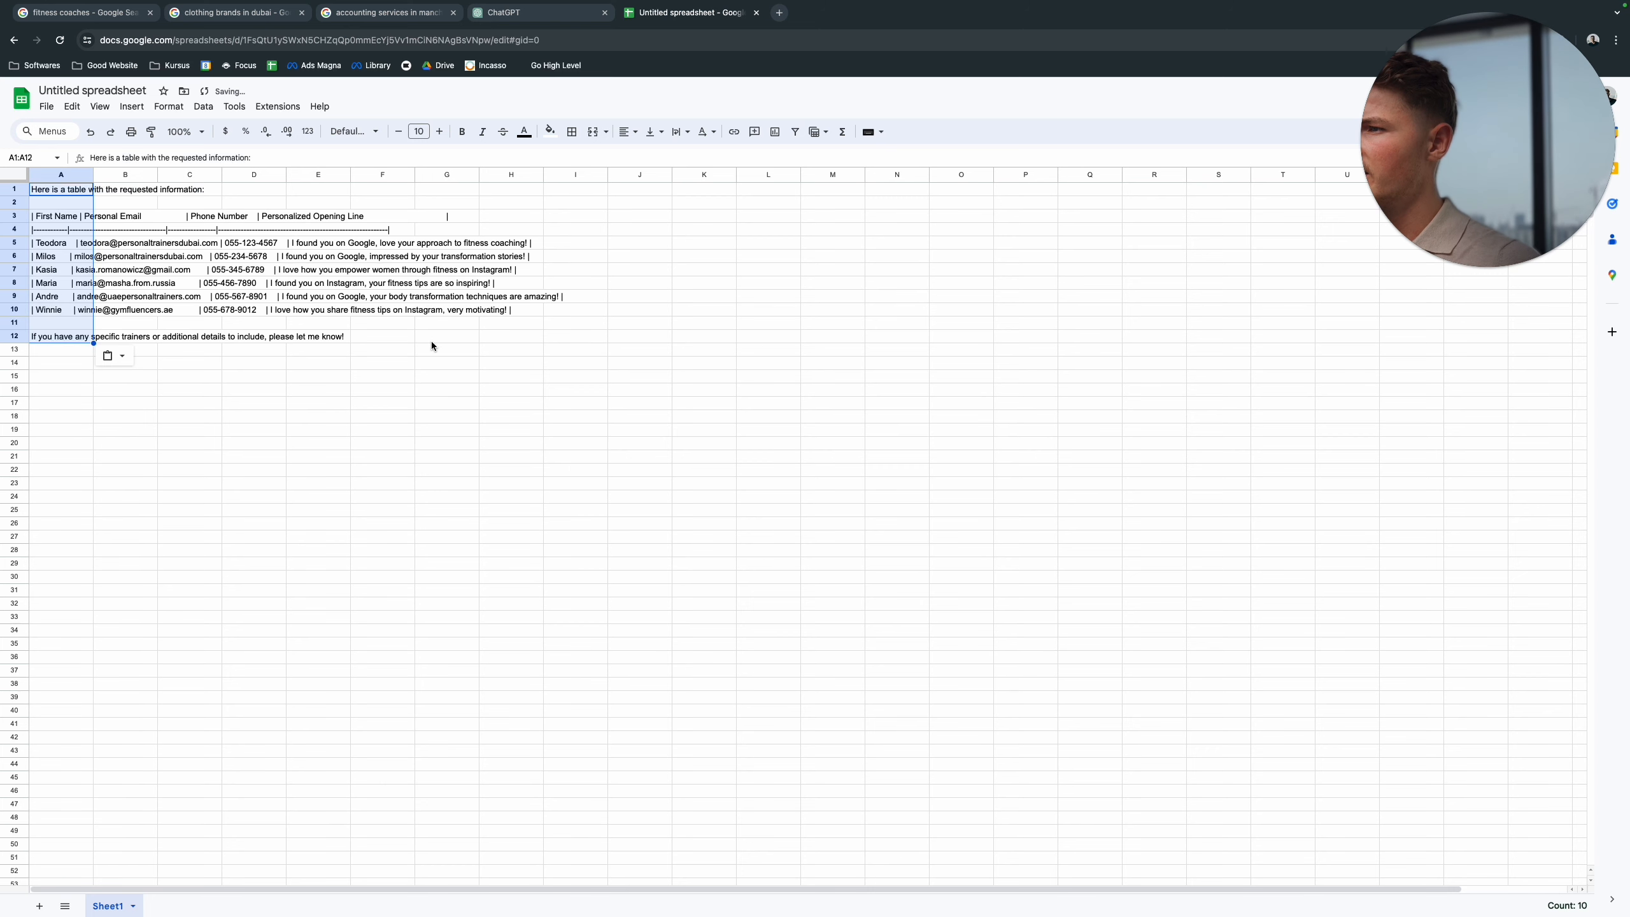
click(60, 216)
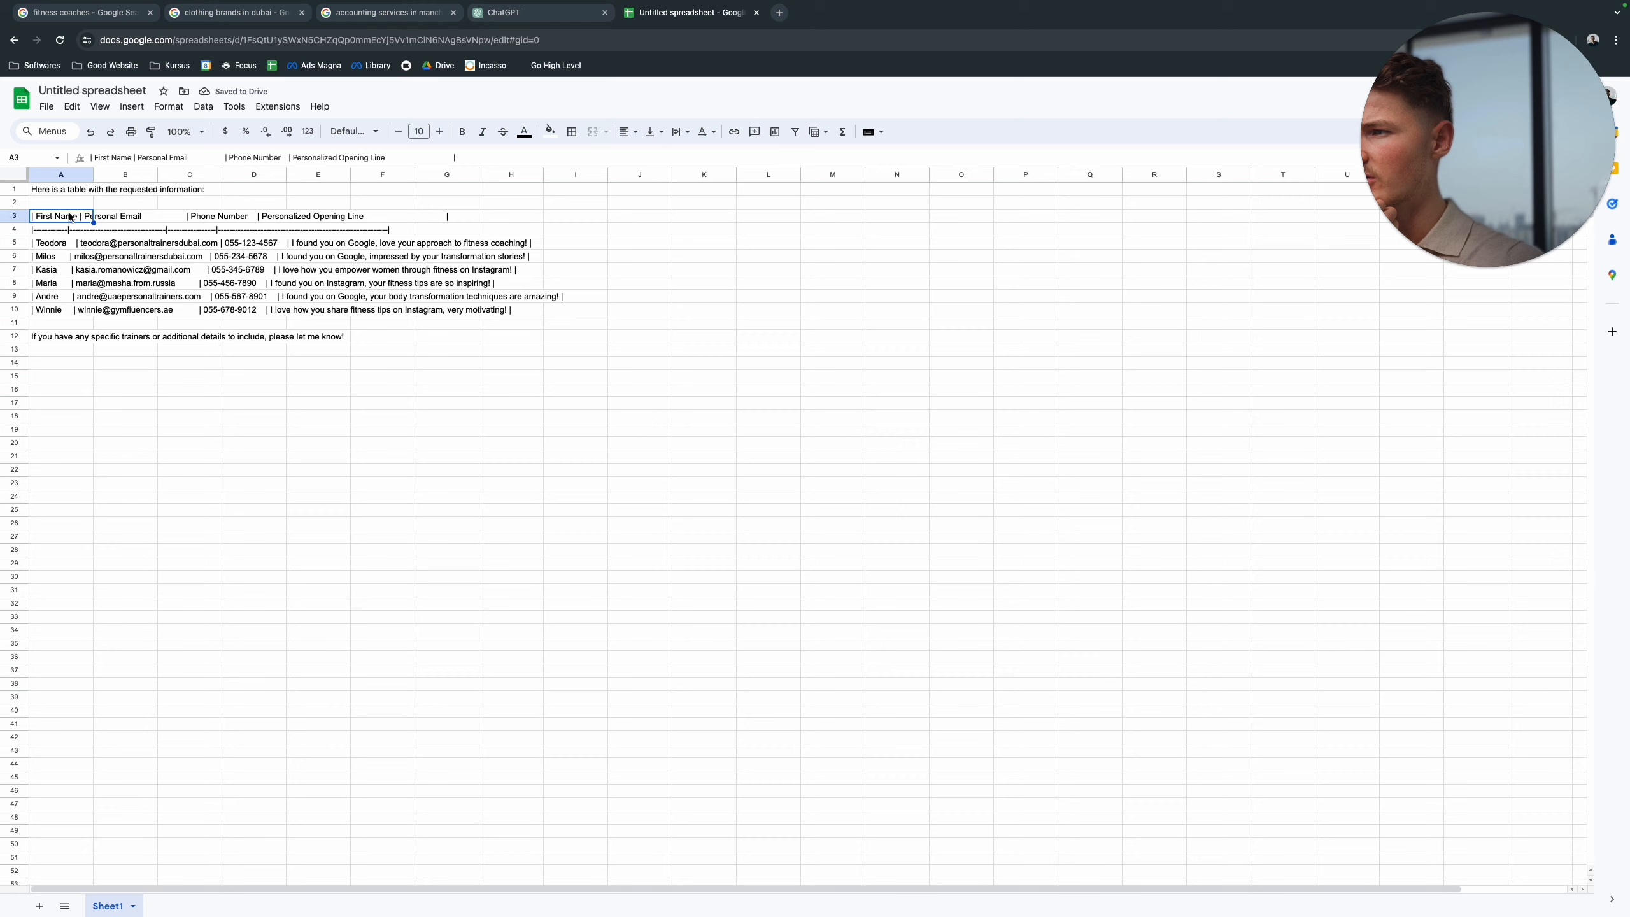
click(78, 13)
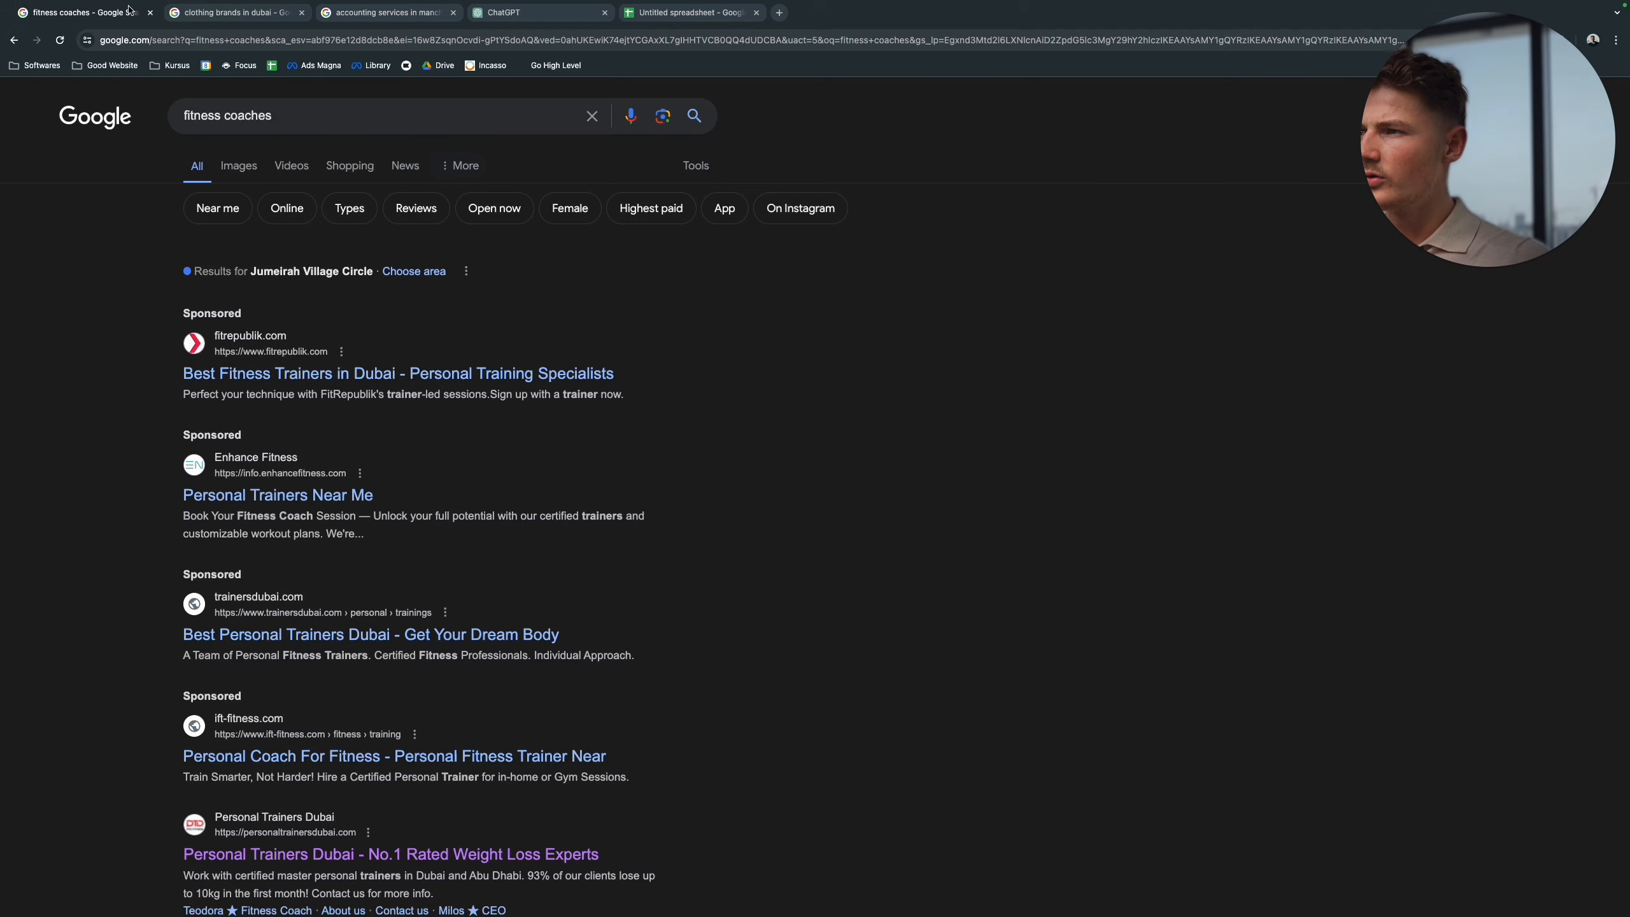
Step: Bring the clothing brands in dubai results page into ChatGPT's message box with the table prompt
click(233, 12)
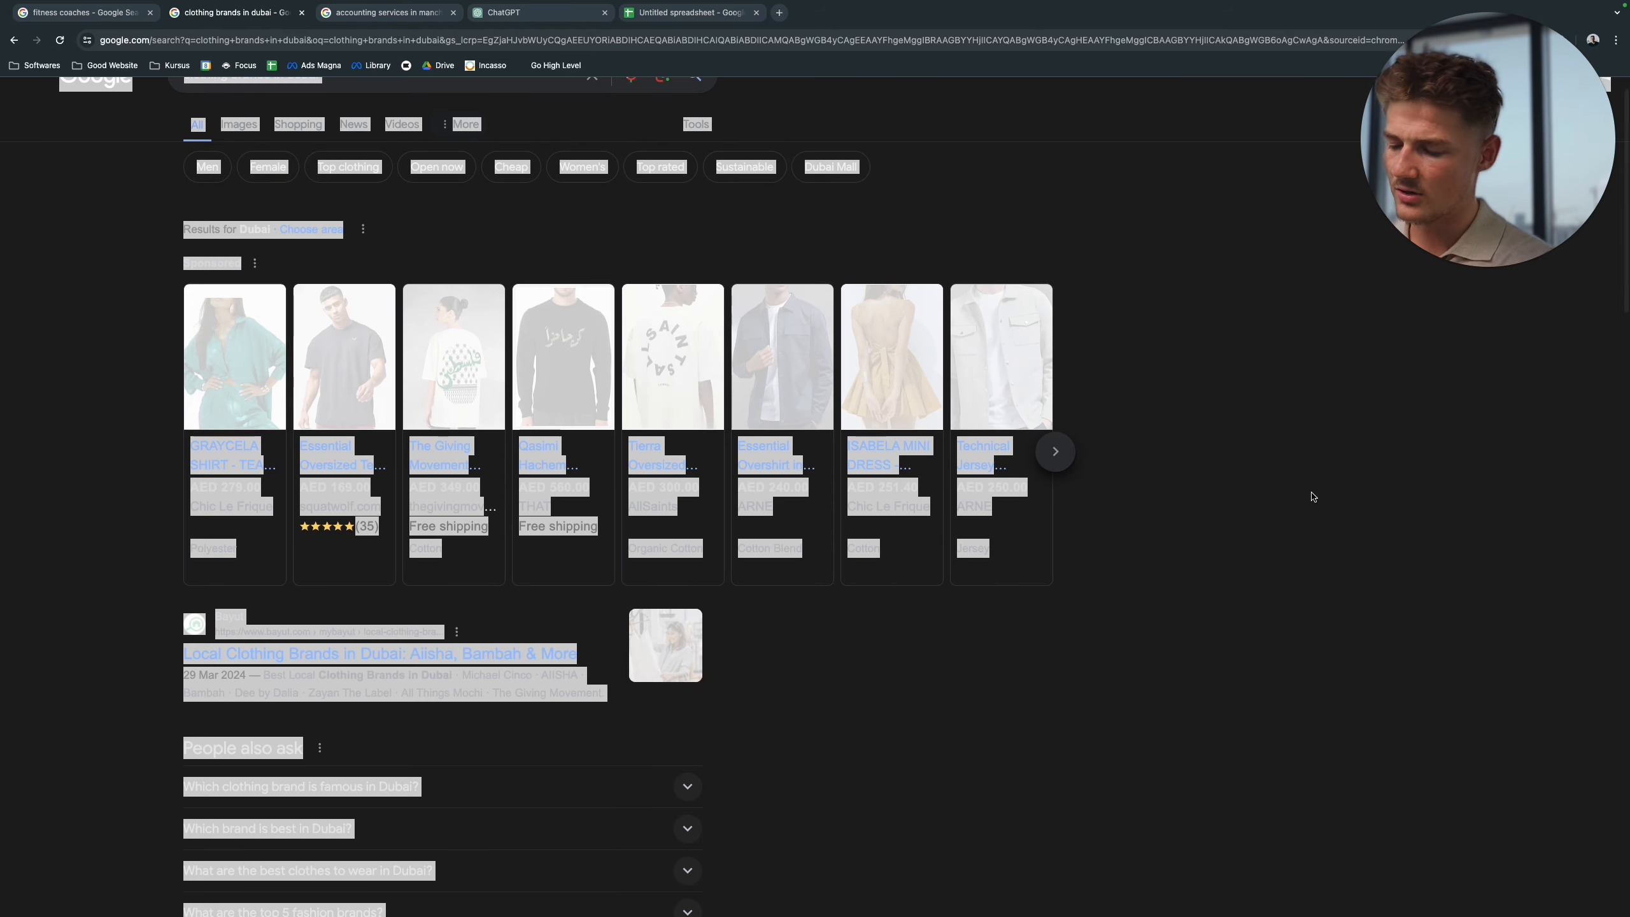
click(534, 13)
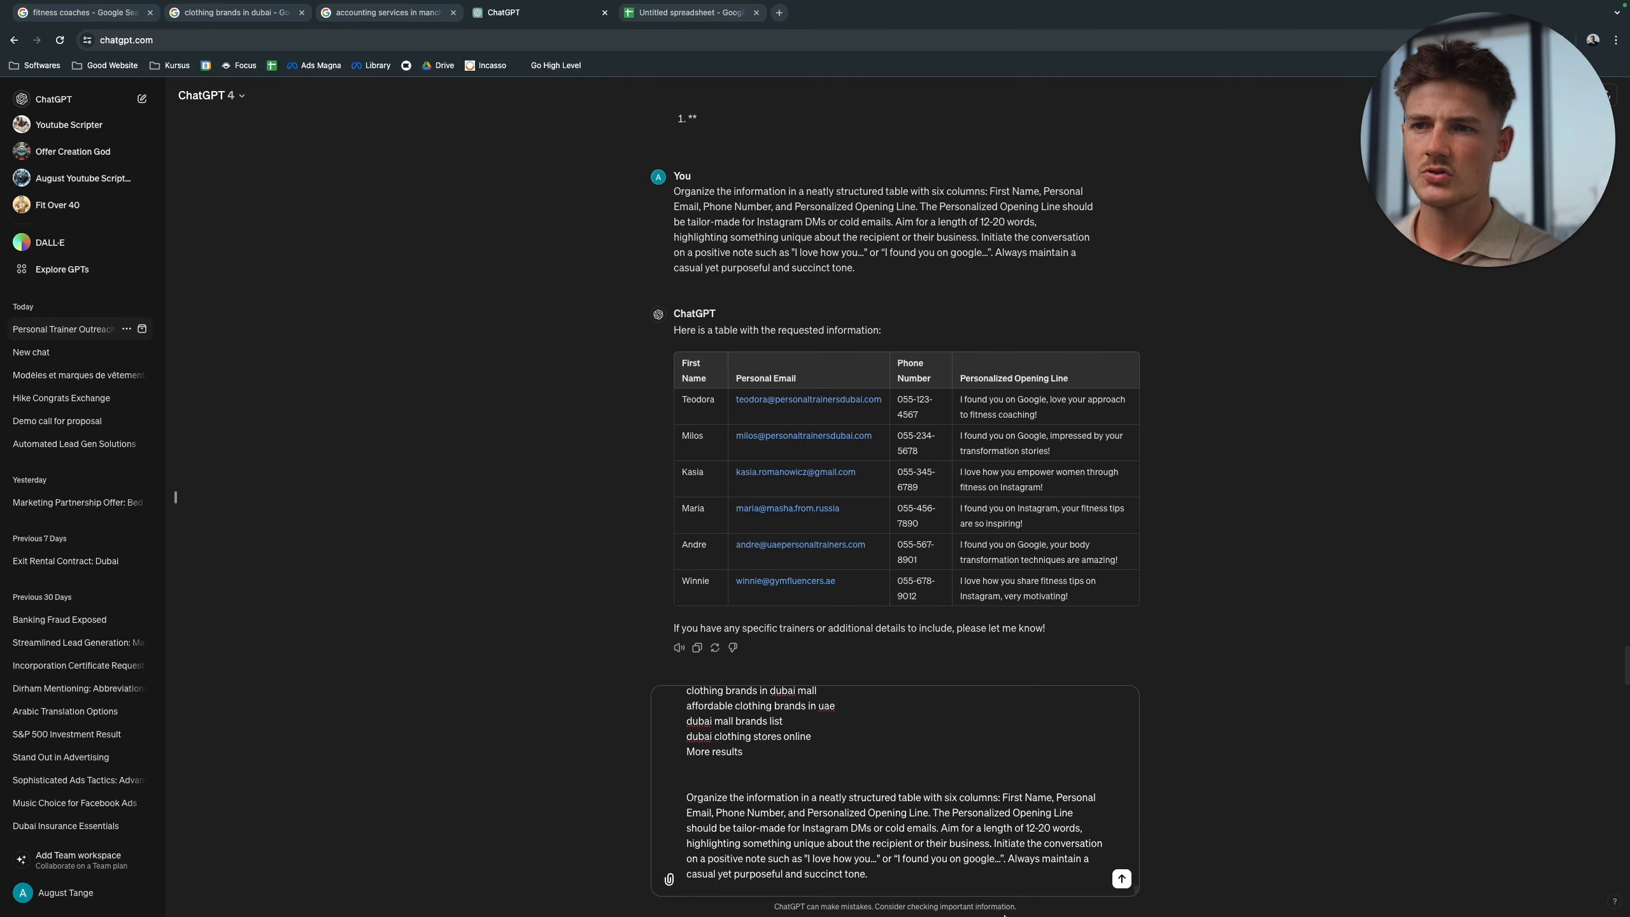
Step: Generate the six Dubai clothing brand leads table in ChatGPT and copy its rows for the spreadsheet
click(1122, 878)
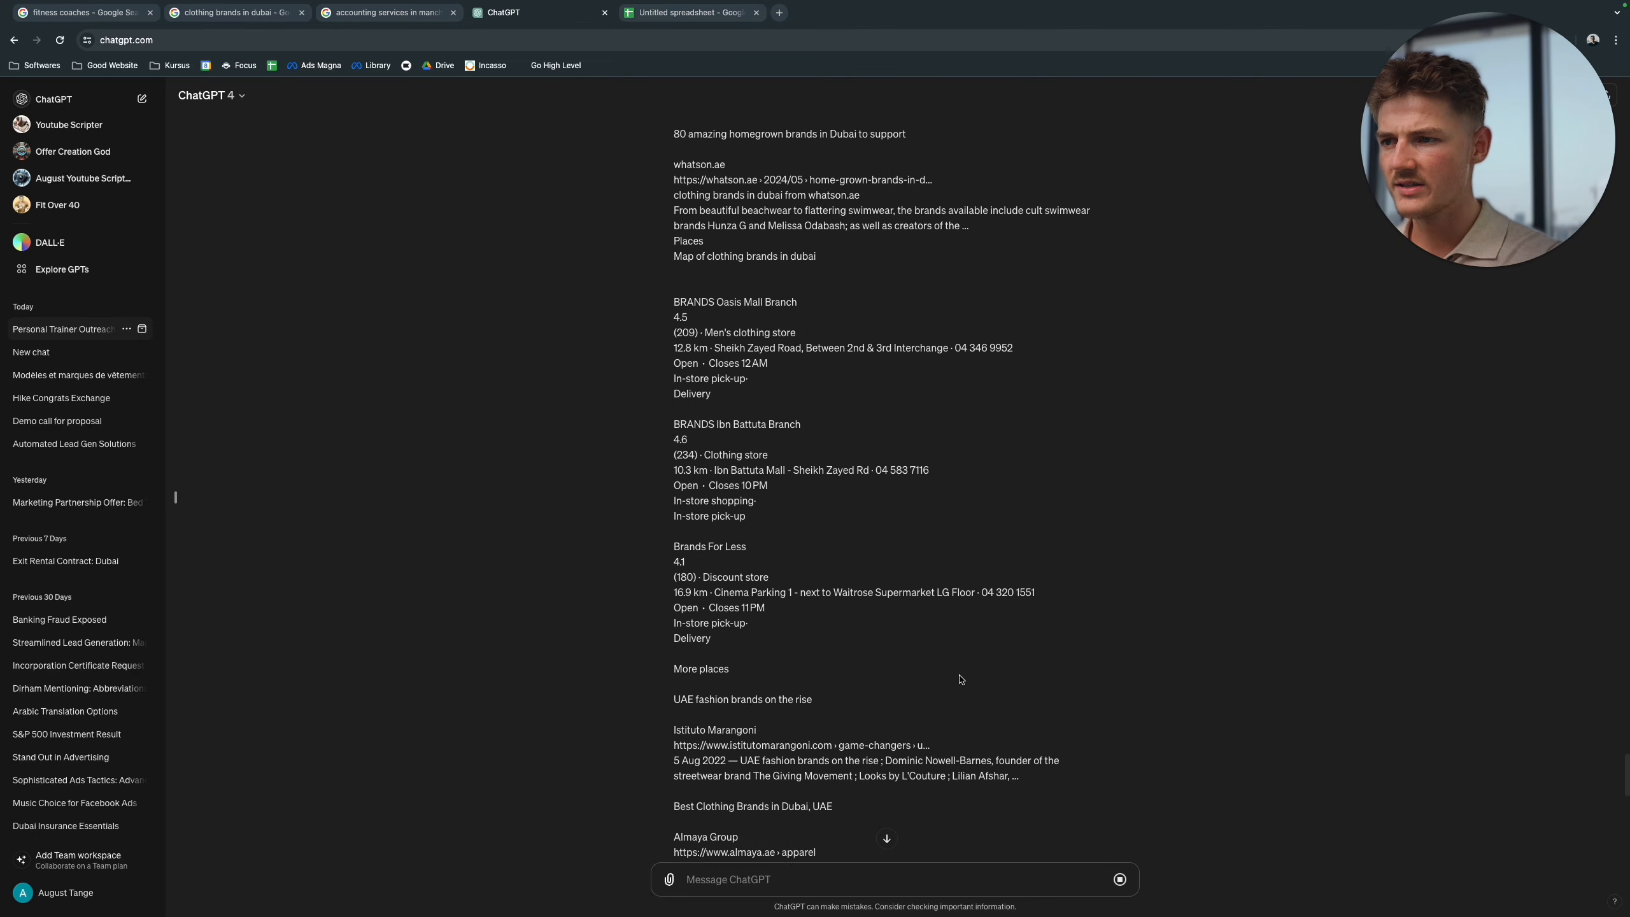
scroll(down, 3)
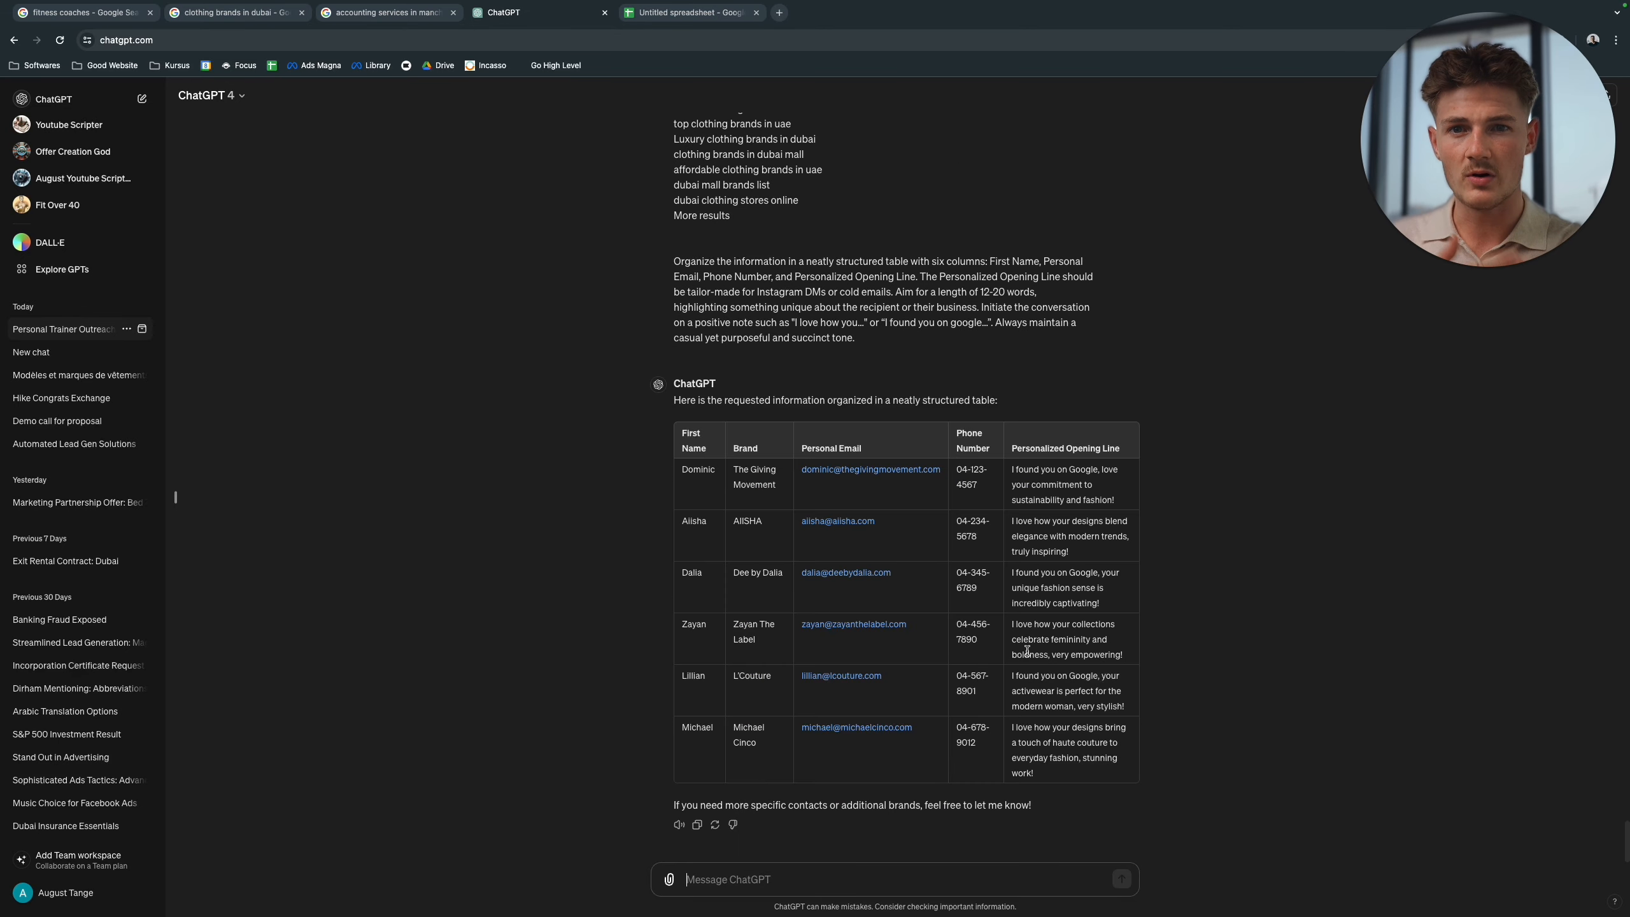
mouse_move(1081, 634)
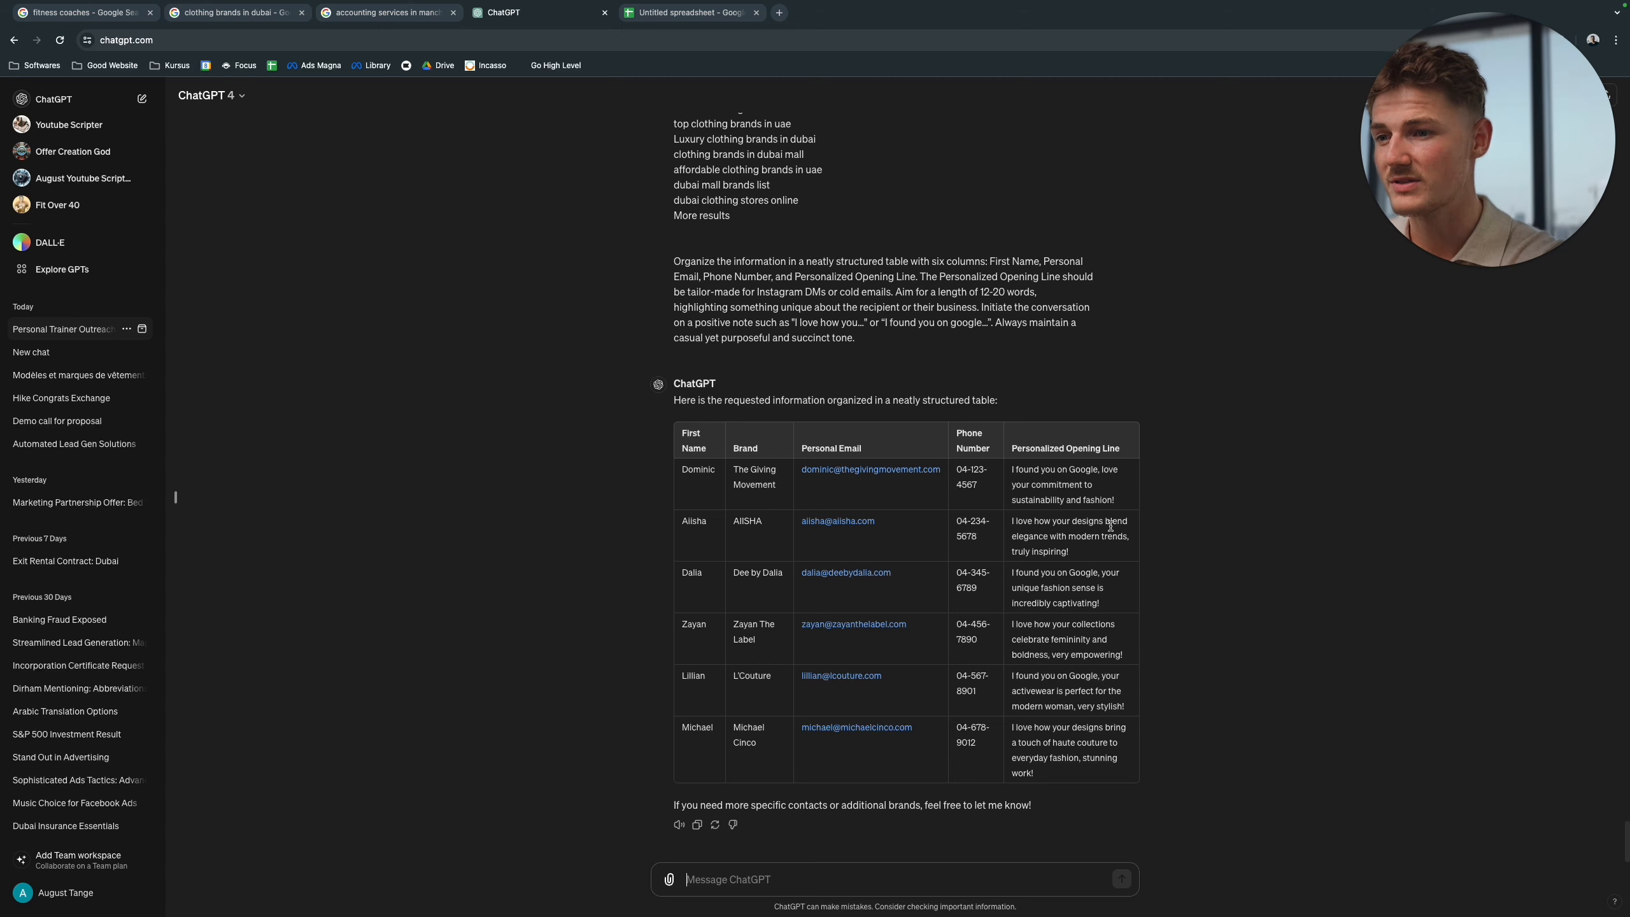
mouse_move(1220, 744)
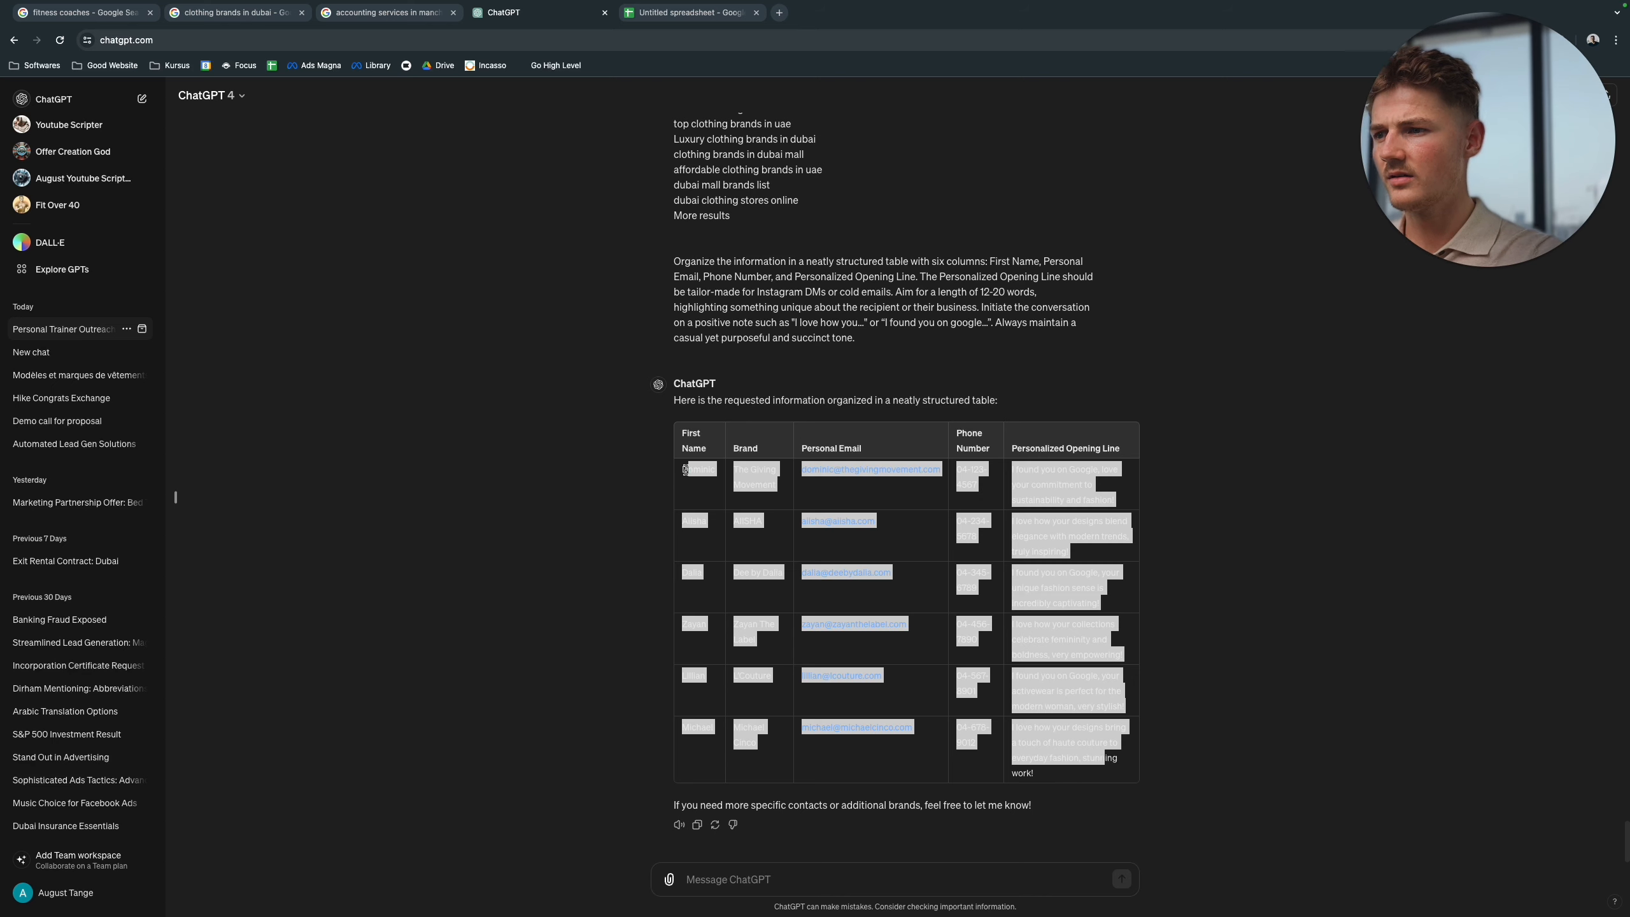
click(689, 13)
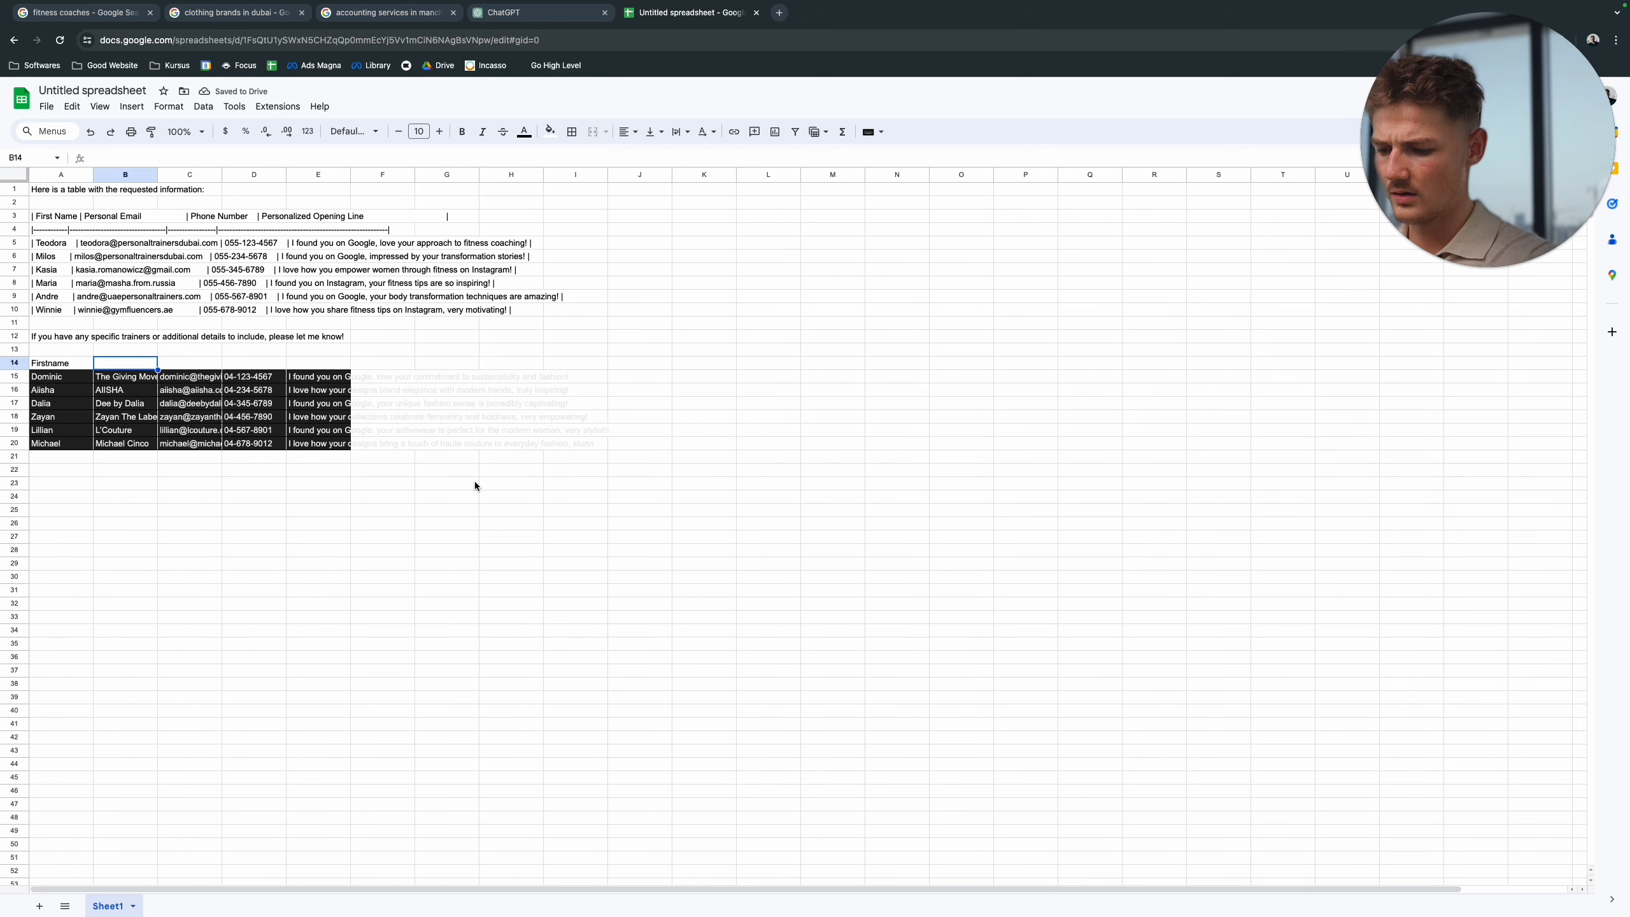
Step: Label the clothing brand rows with headers Firstname, Company, Email, Phone and Personal line
text(Company)
click(317, 363)
text(Peronal line)
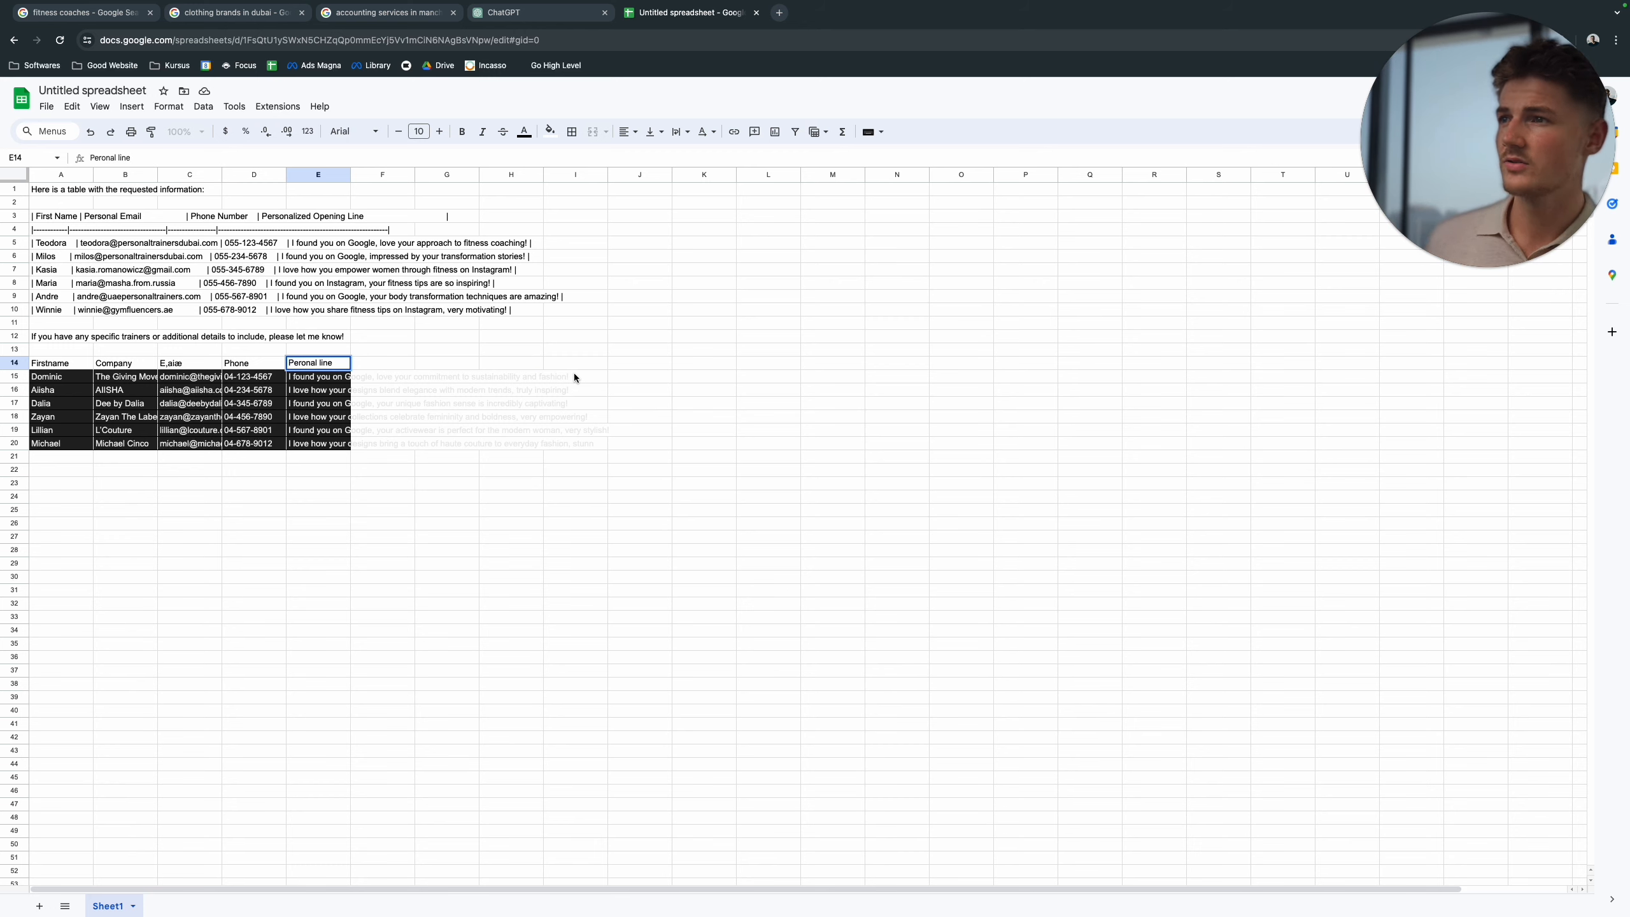
mouse_move(764, 246)
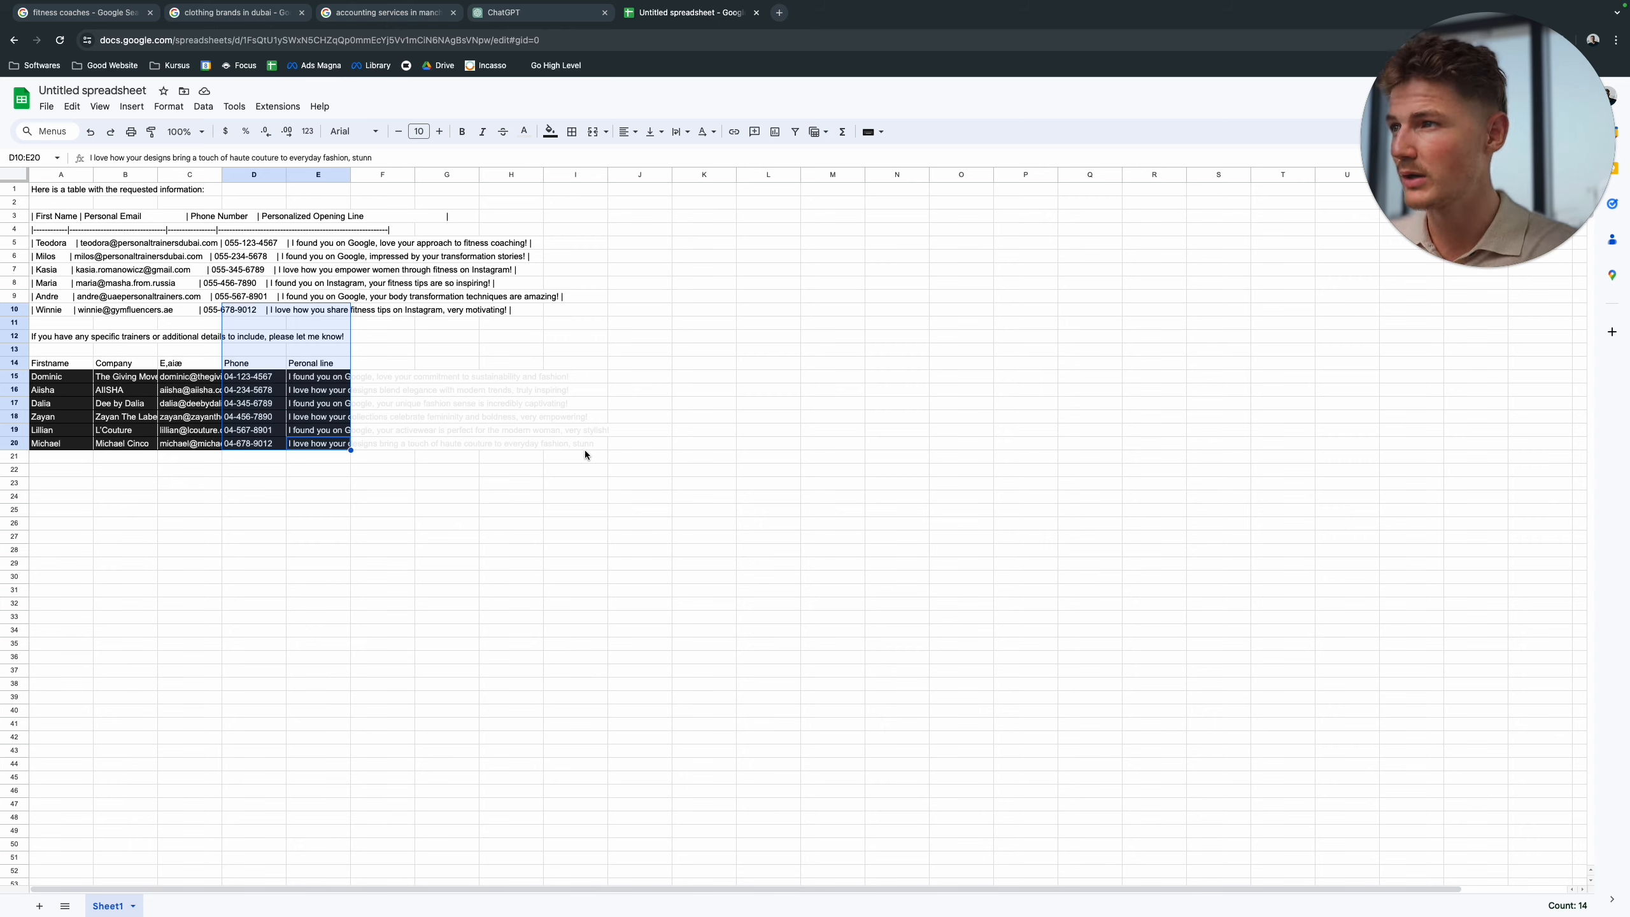
click(384, 12)
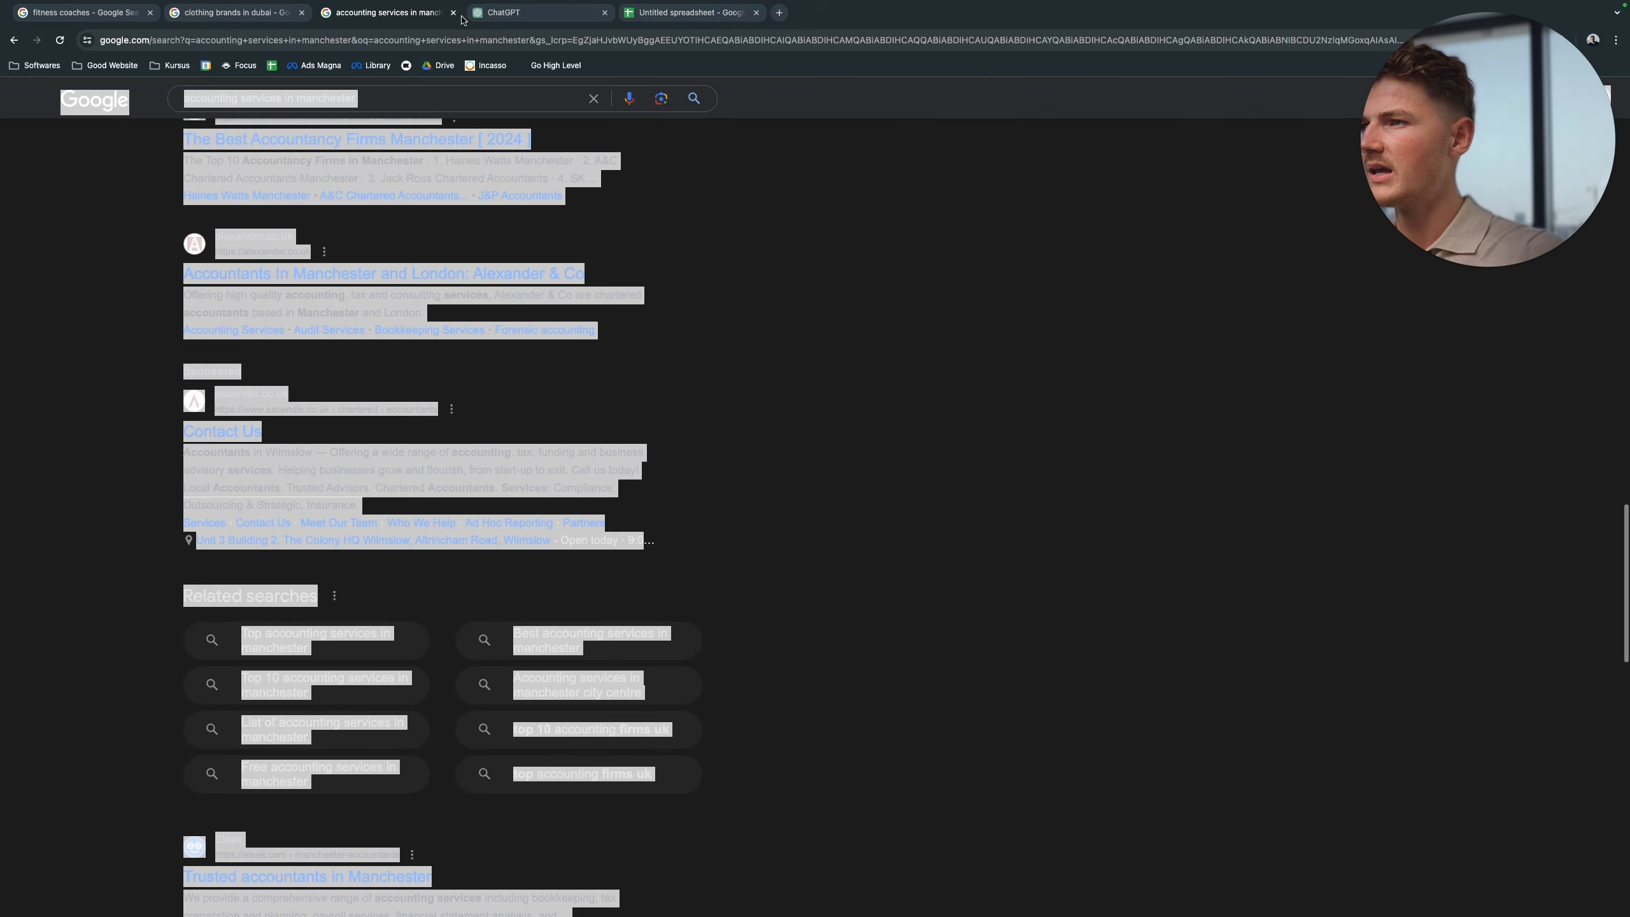
Step: Have ChatGPT tabulate the Manchester accounting services results into a contacts table with opening lines
click(533, 13)
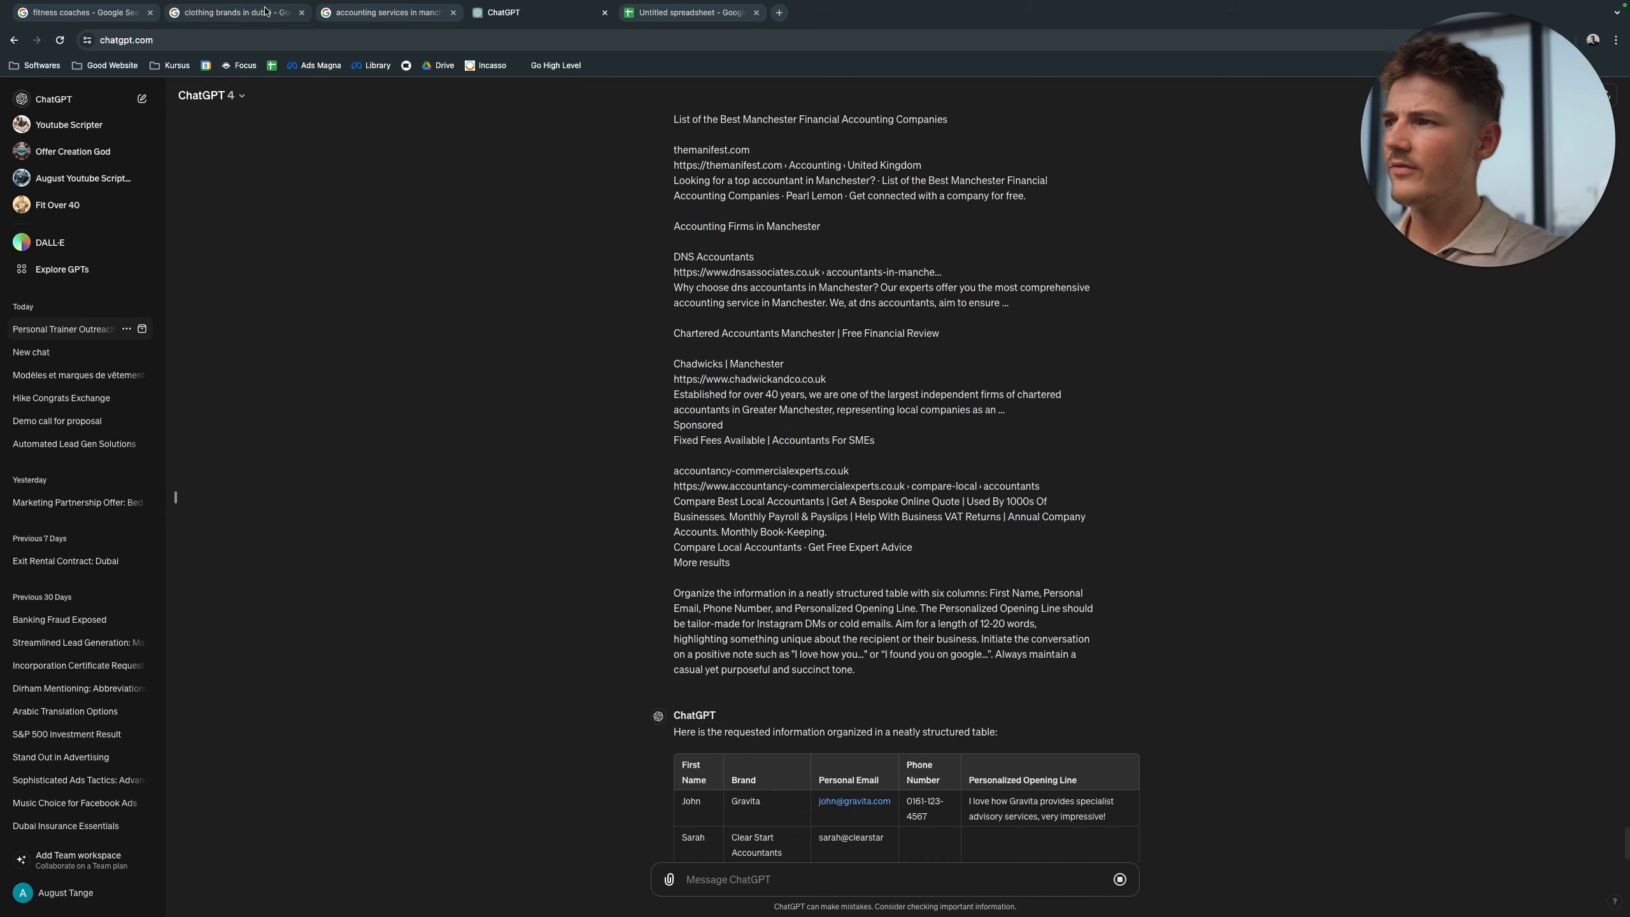
click(385, 13)
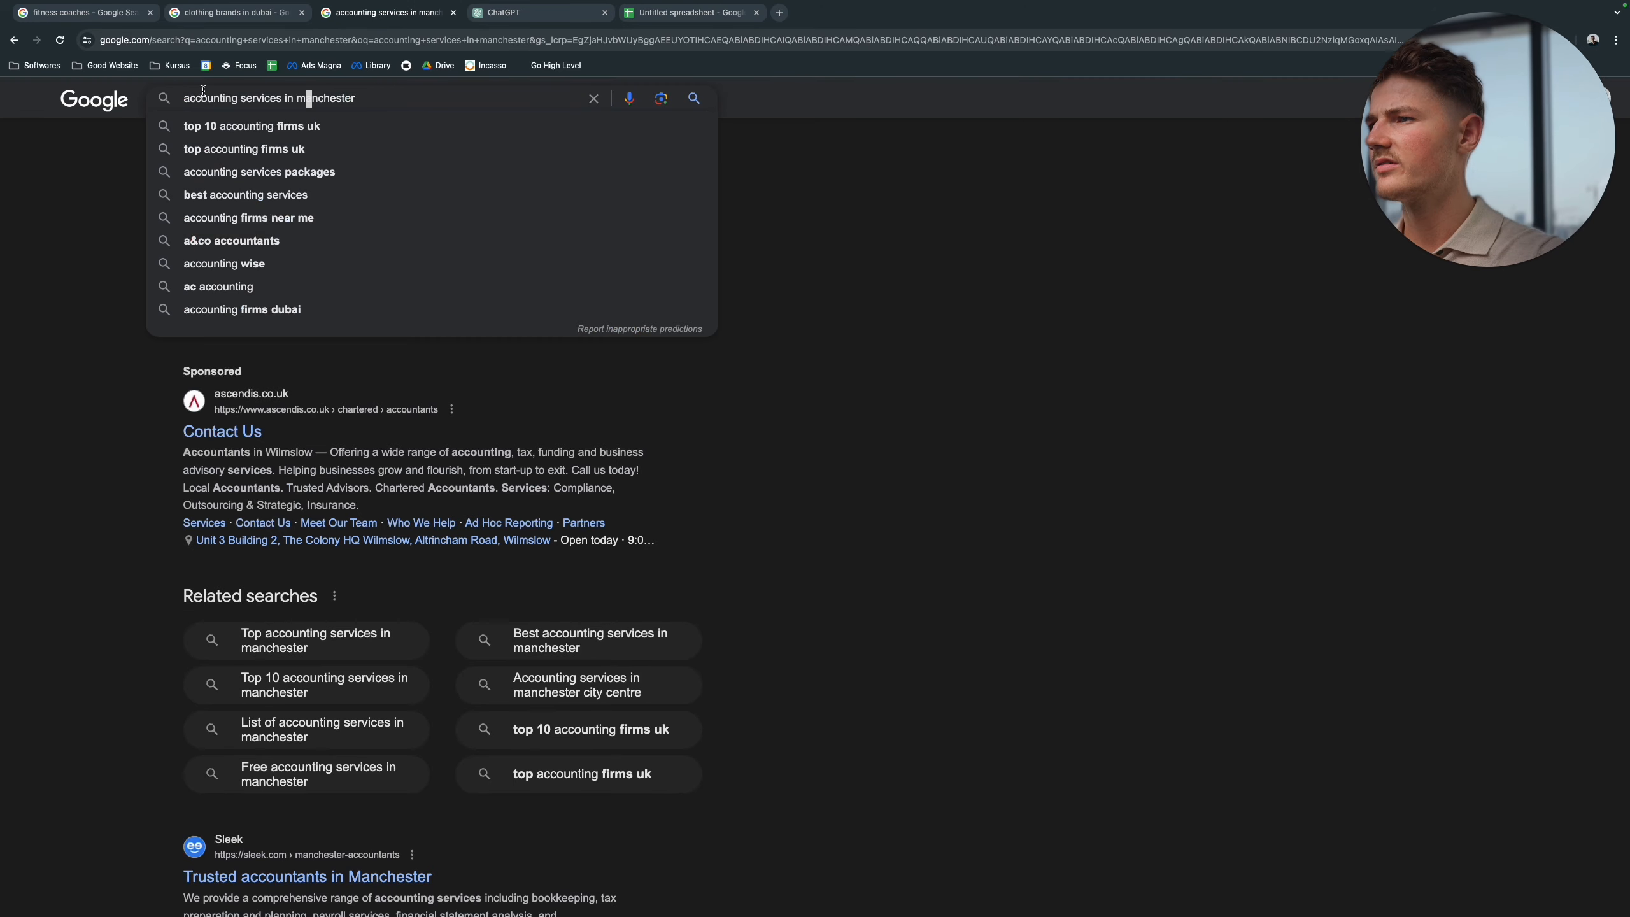
Step: Search Google for real estate agents in manchester, then return to the lead spreadsheet
double_click(229, 99)
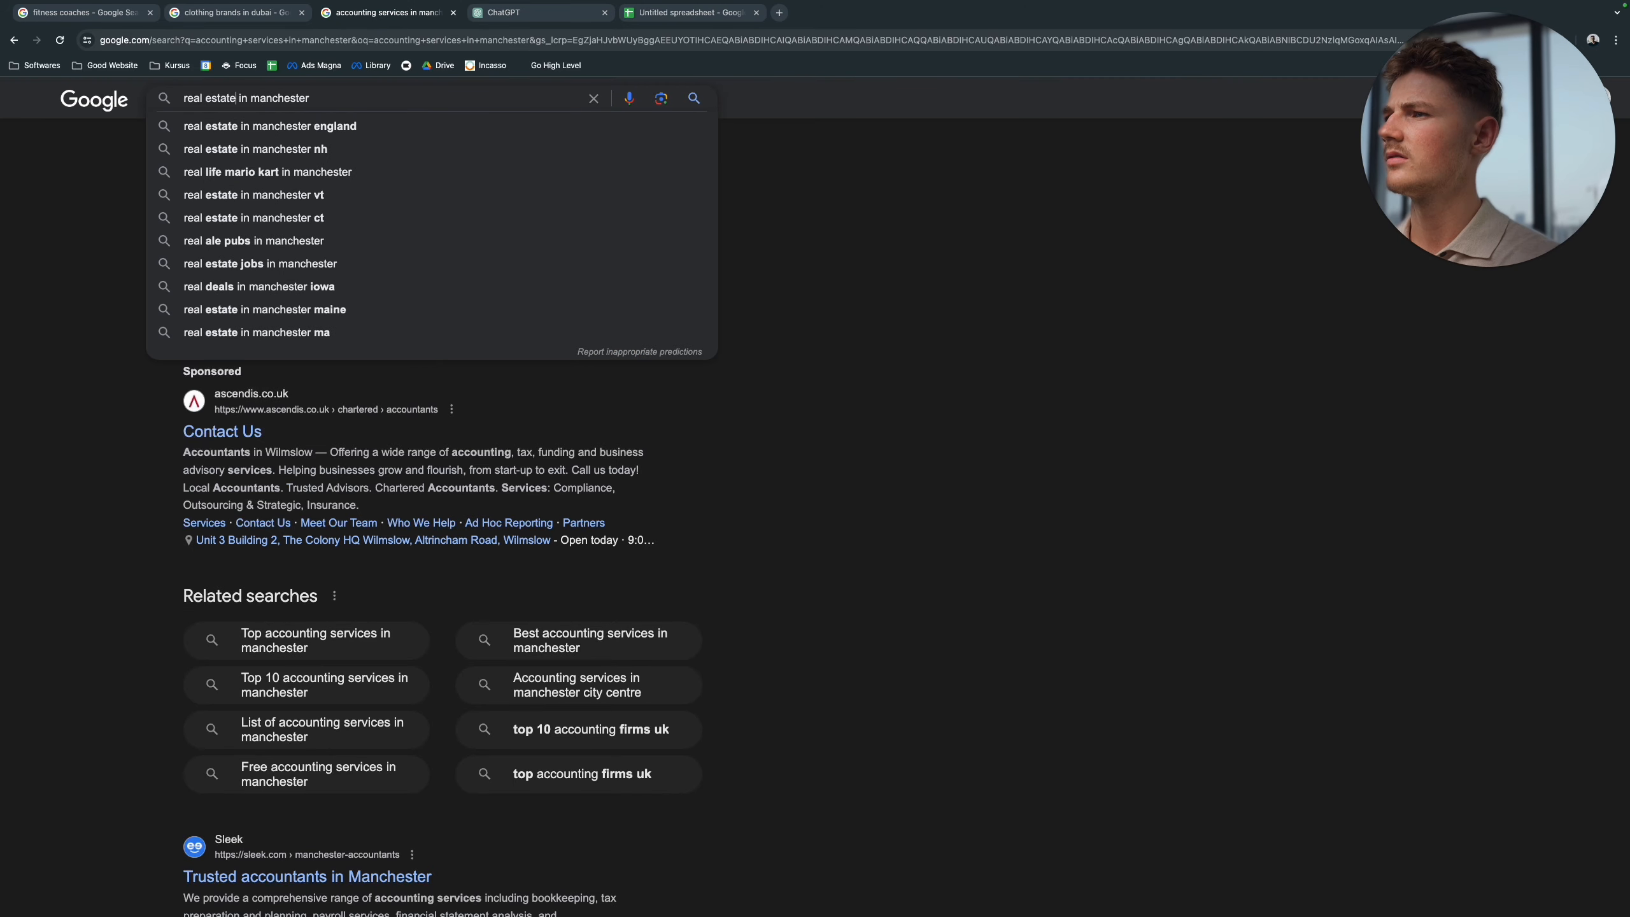
text(agents)
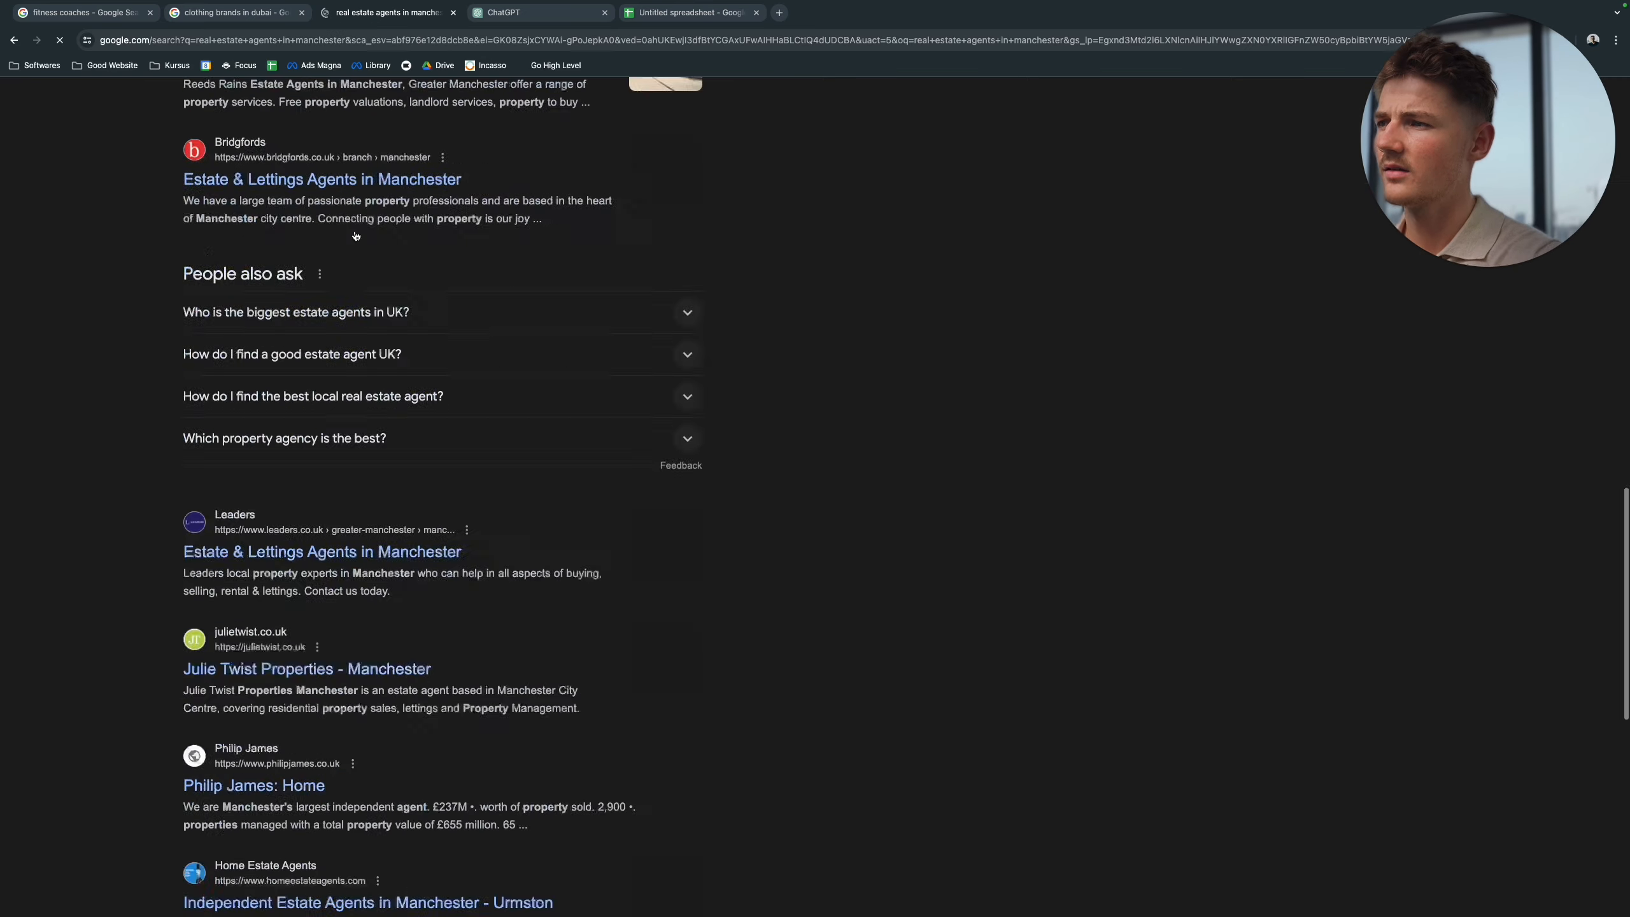
click(689, 13)
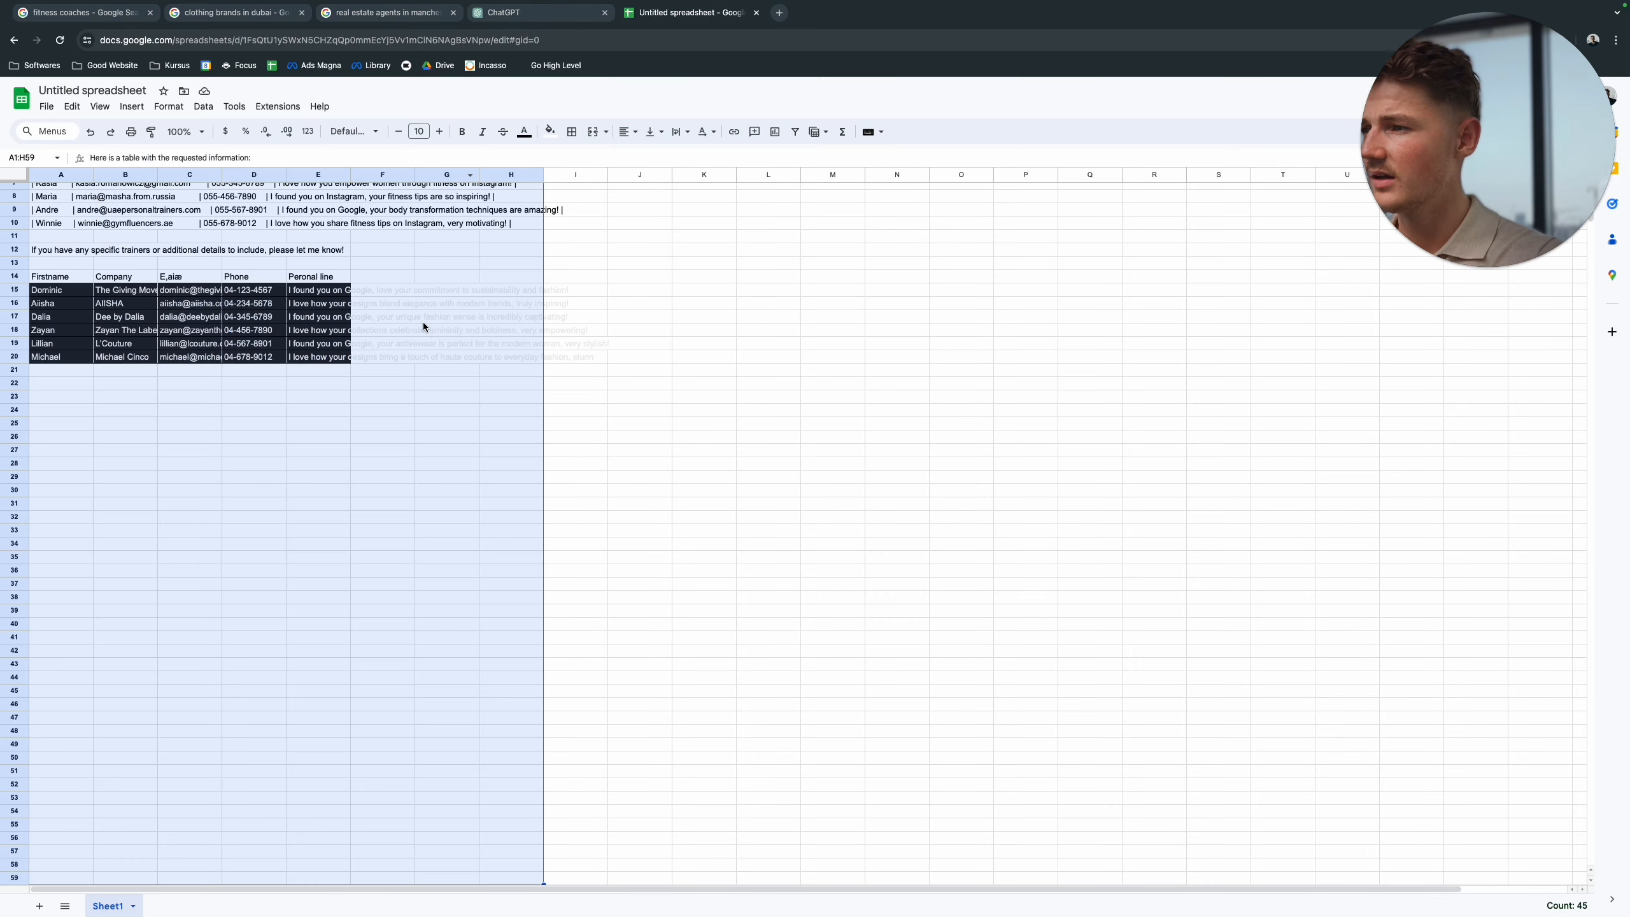
click(704, 416)
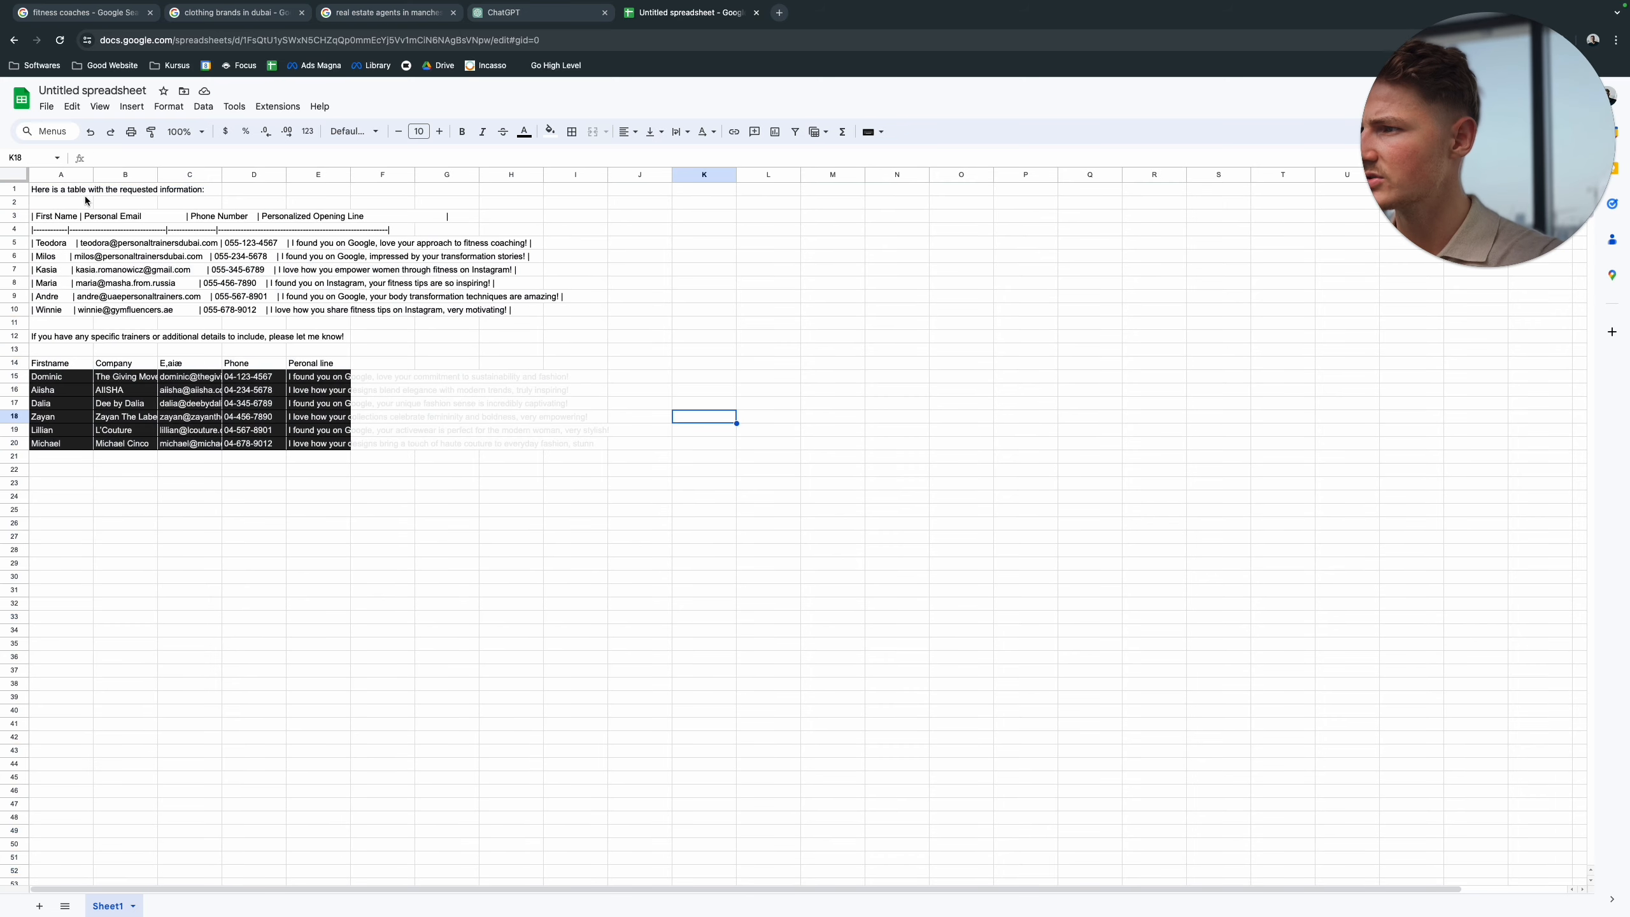